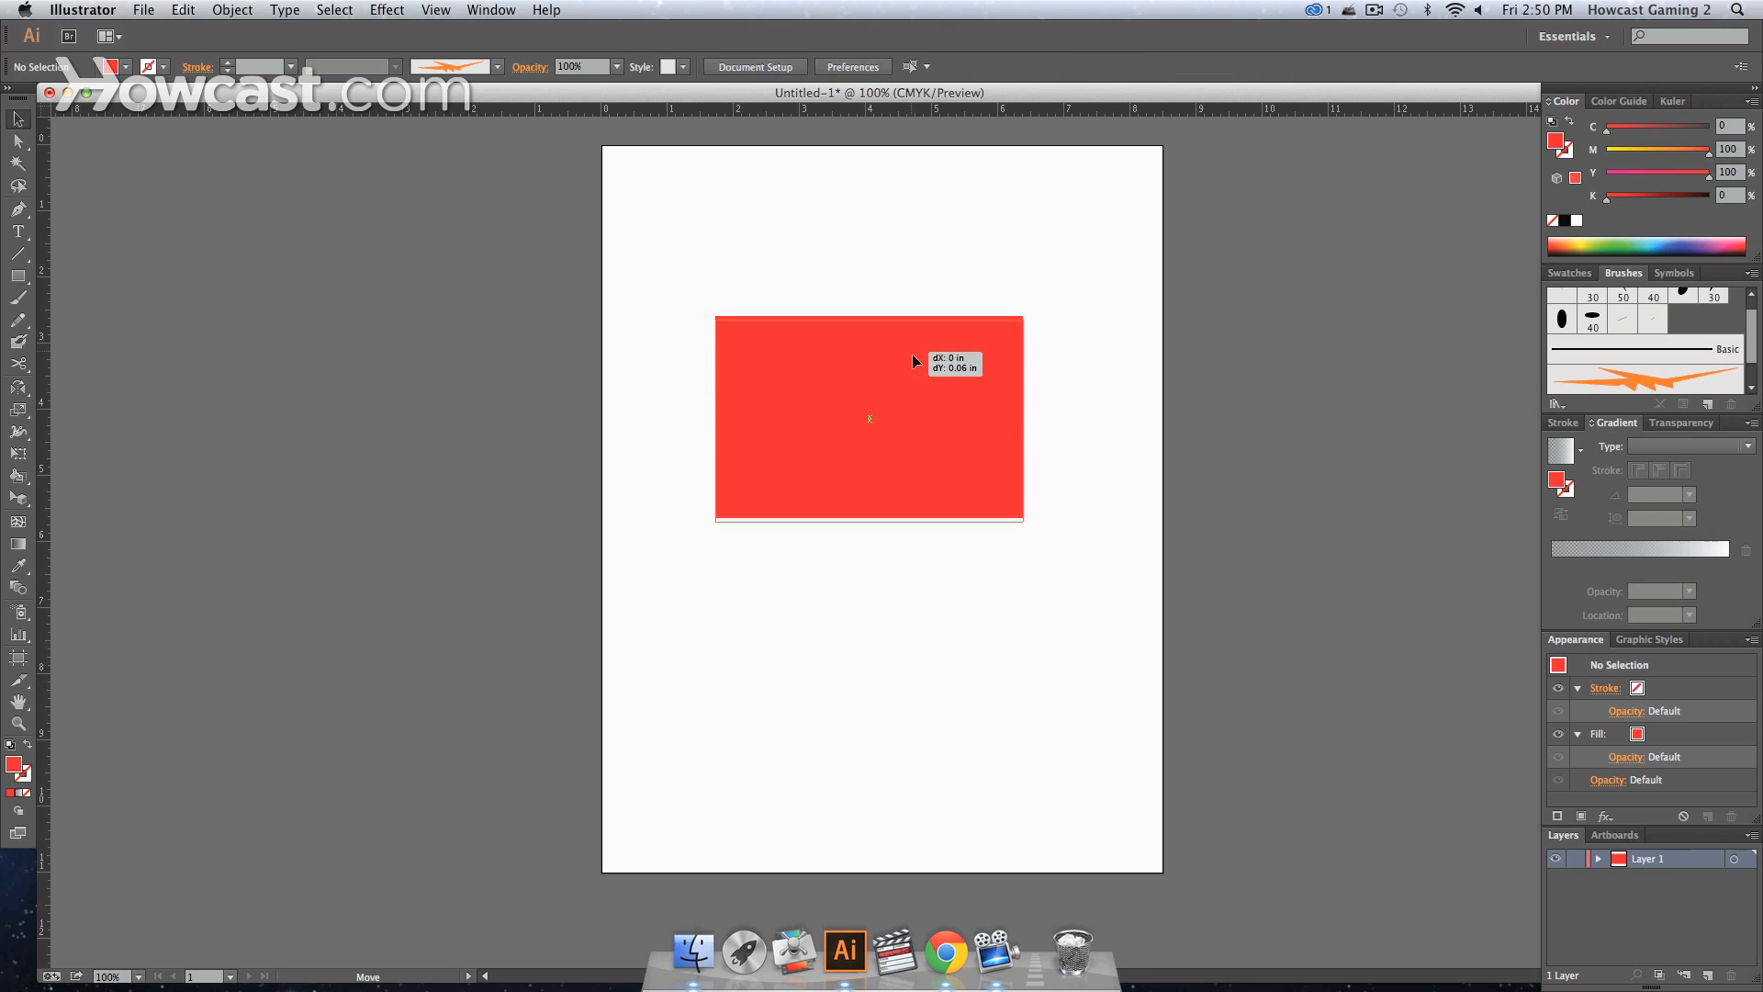
Drag the red rectangle downward into place on the artboard.
left_click_drag(869, 419, 901, 497)
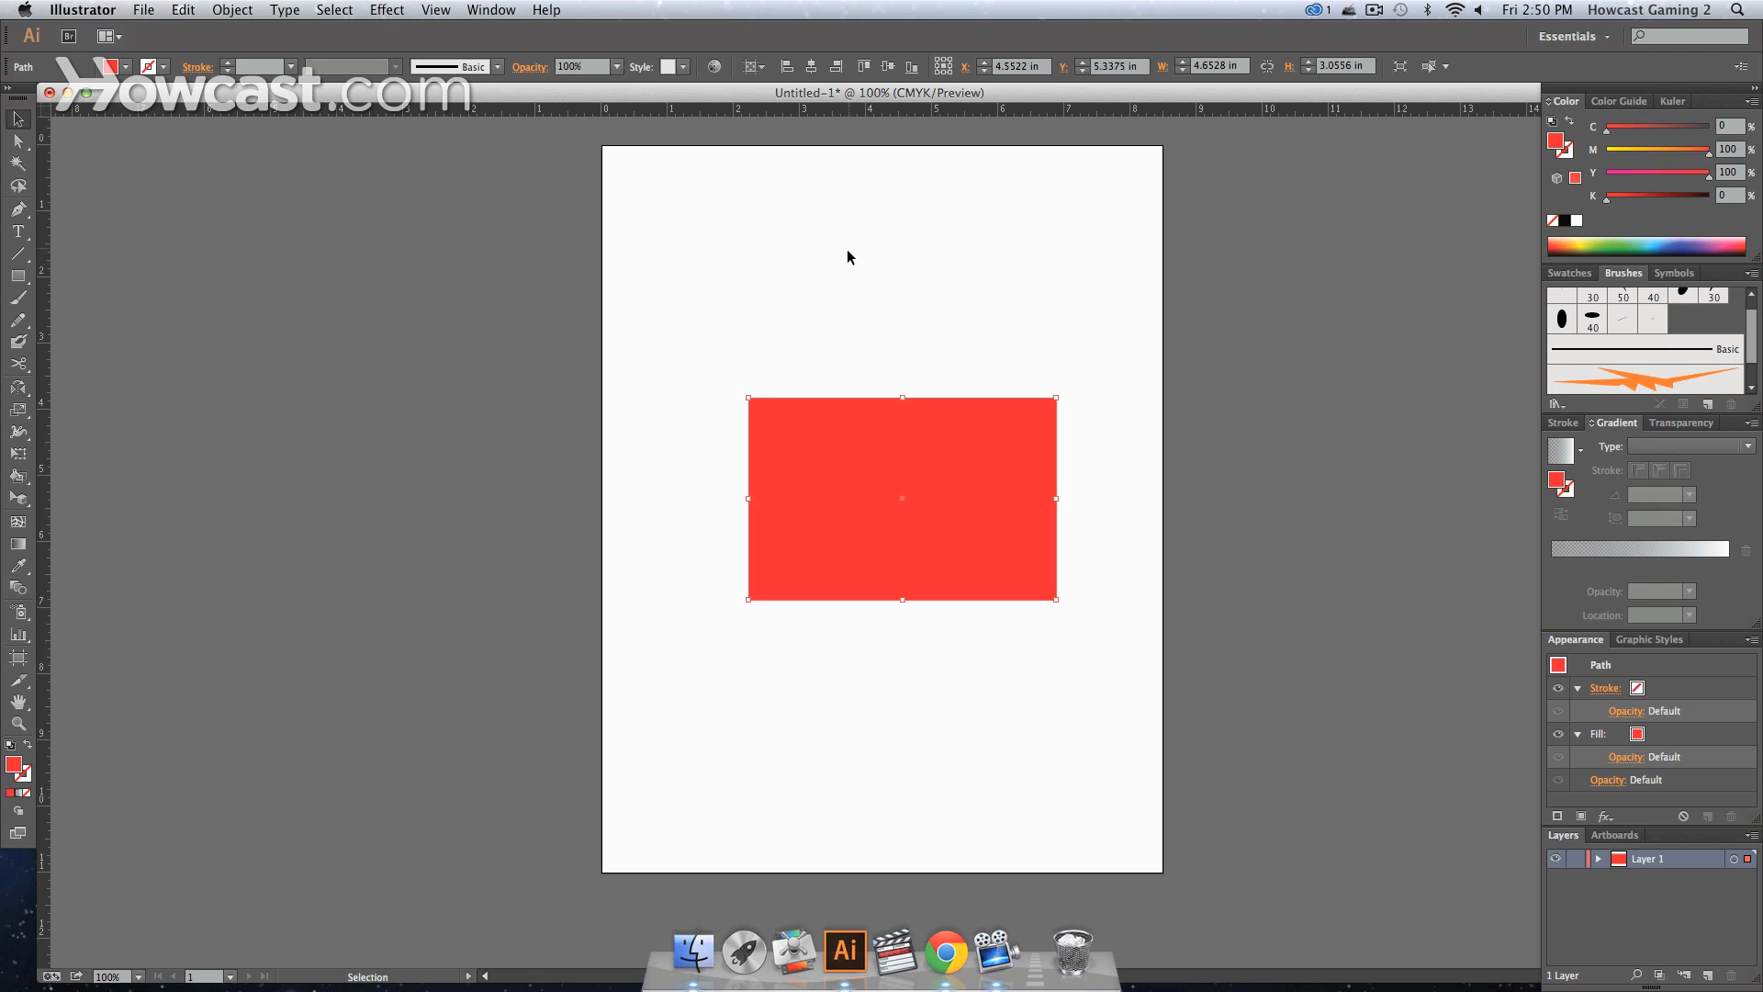
mouse_move(371, 121)
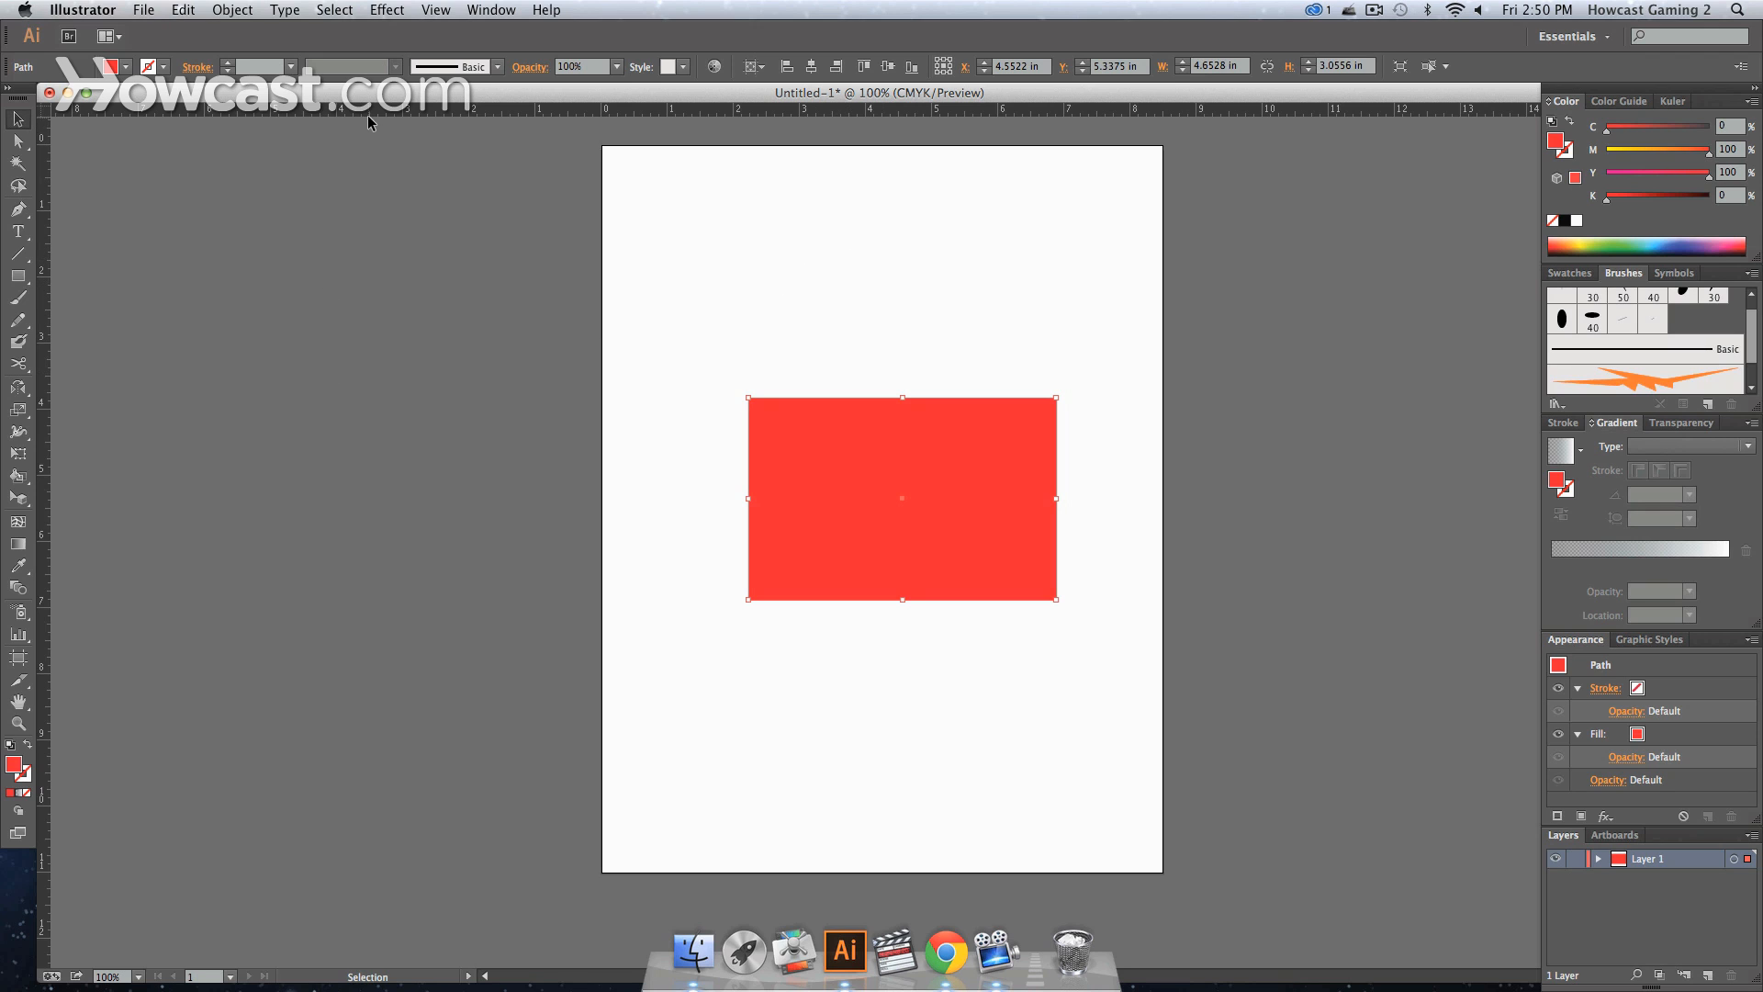
left_click(387, 9)
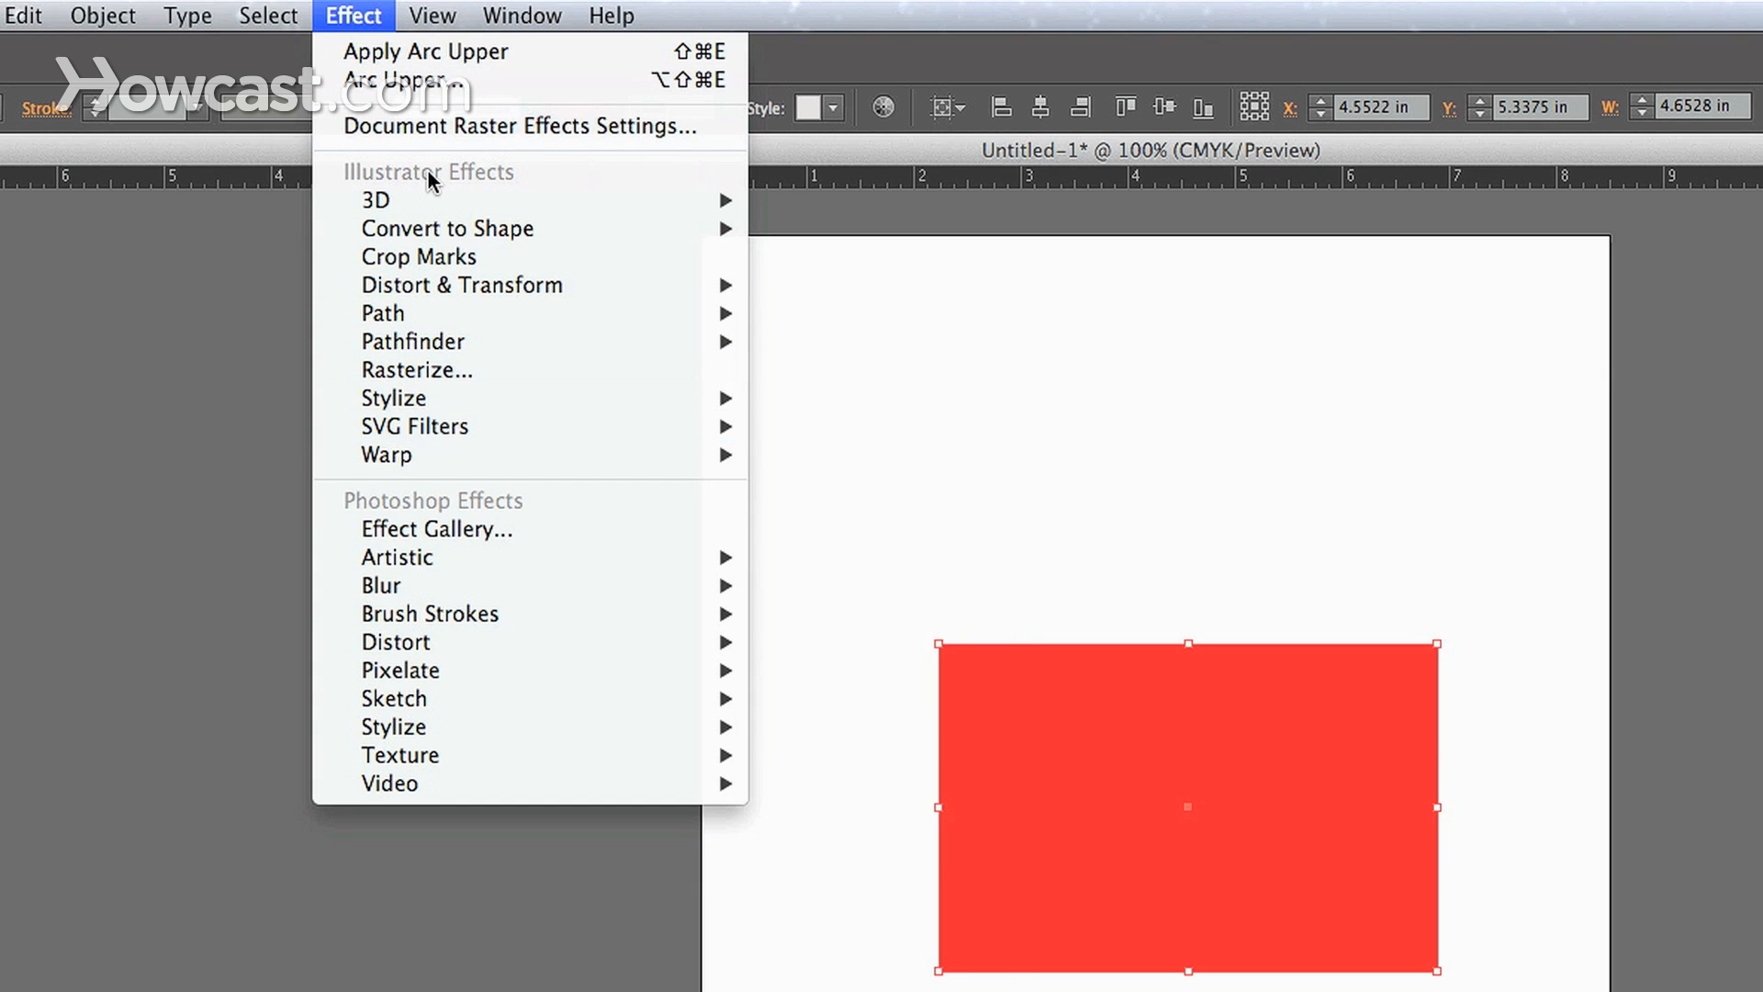
mouse_move(489, 529)
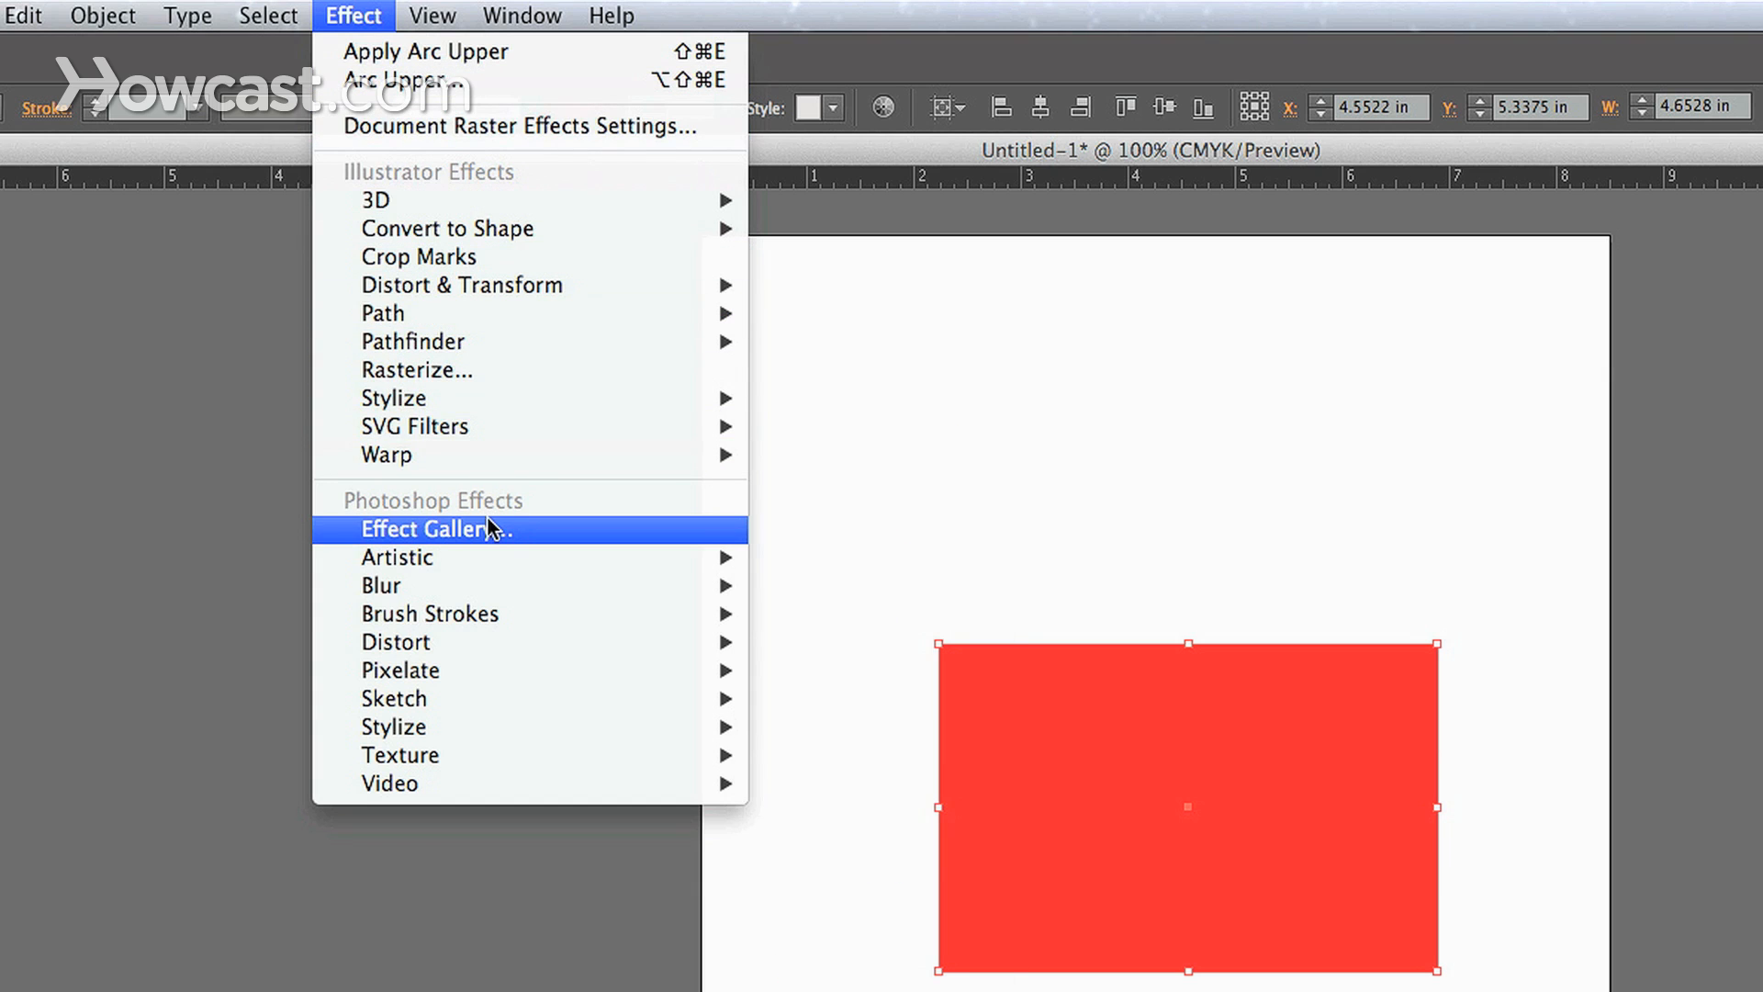
mouse_move(413, 341)
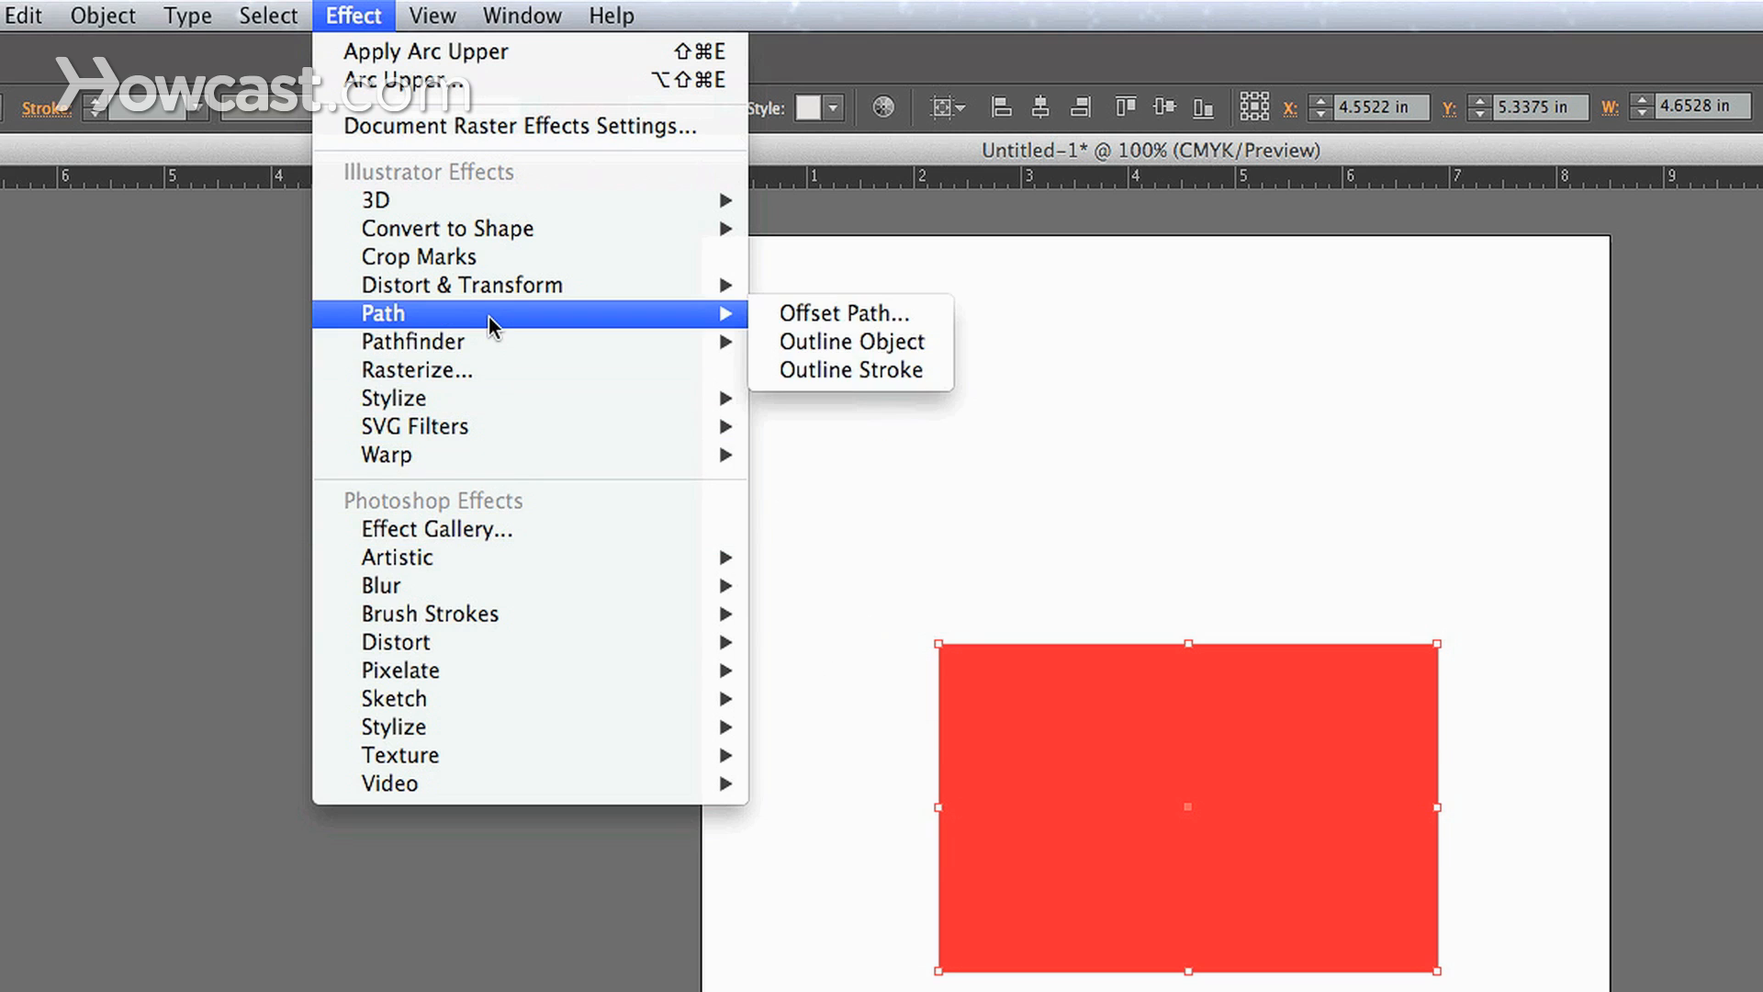
mouse_move(393, 396)
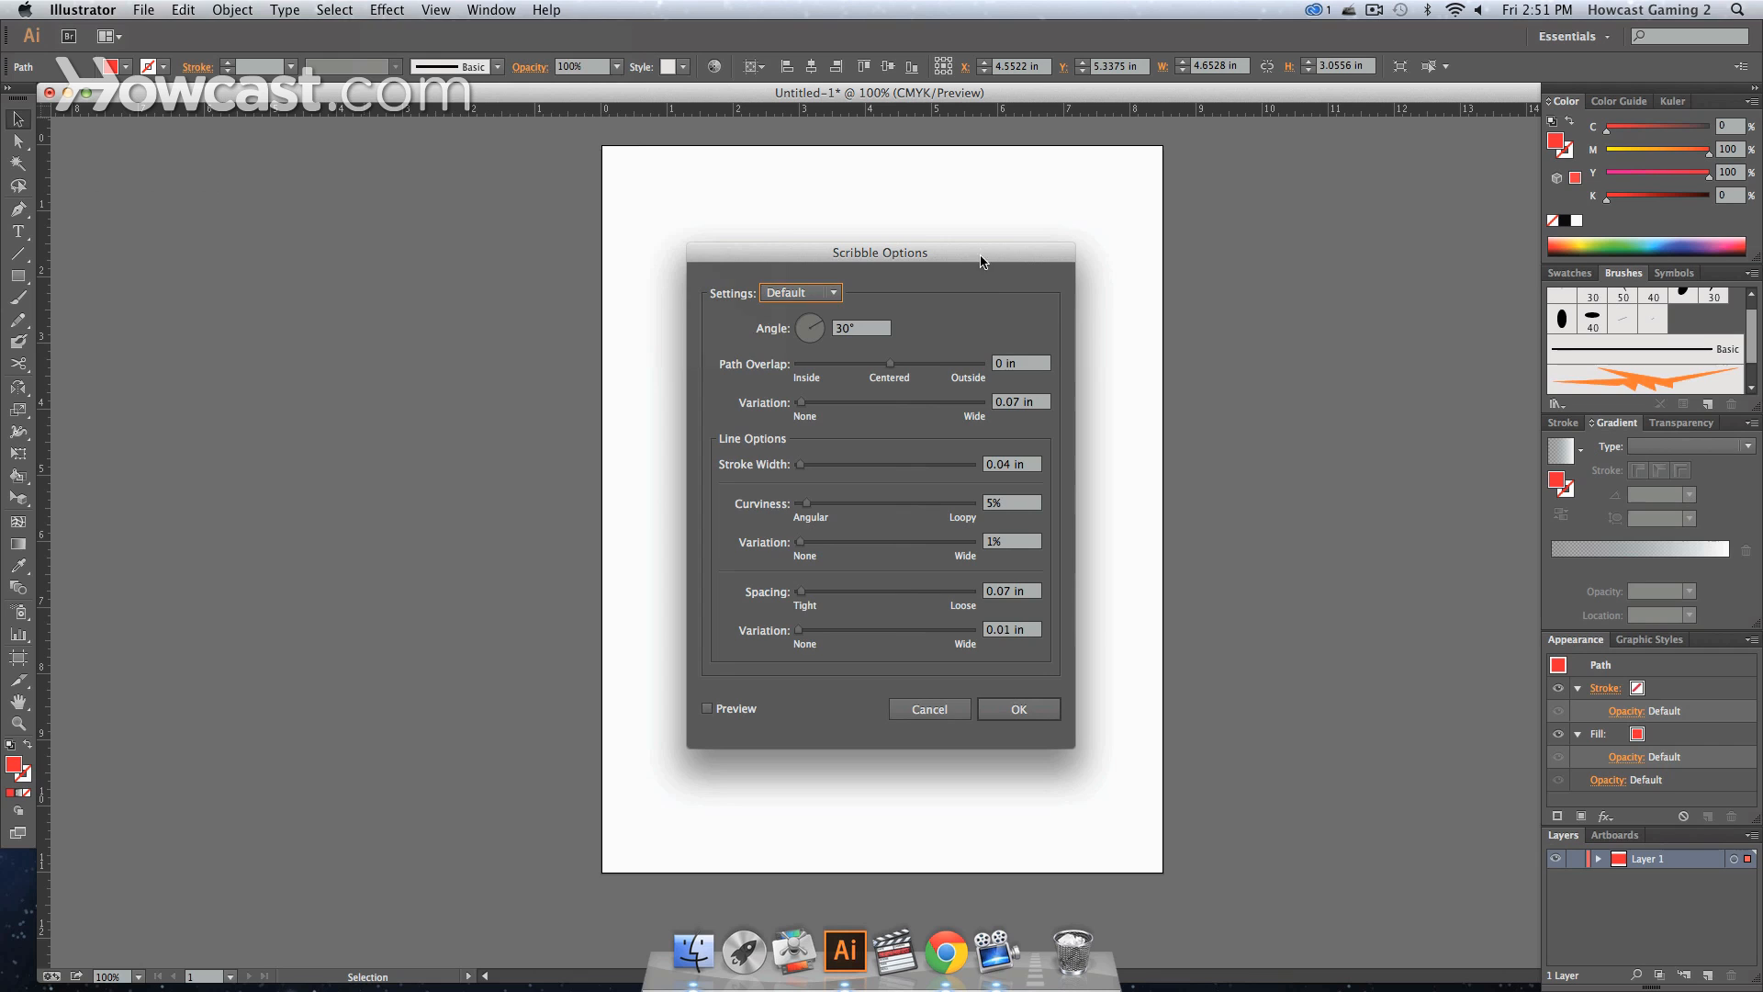
Apply the Scribble effect to the rectangle with default settings and Preview on.
left_click_drag(880, 251, 375, 180)
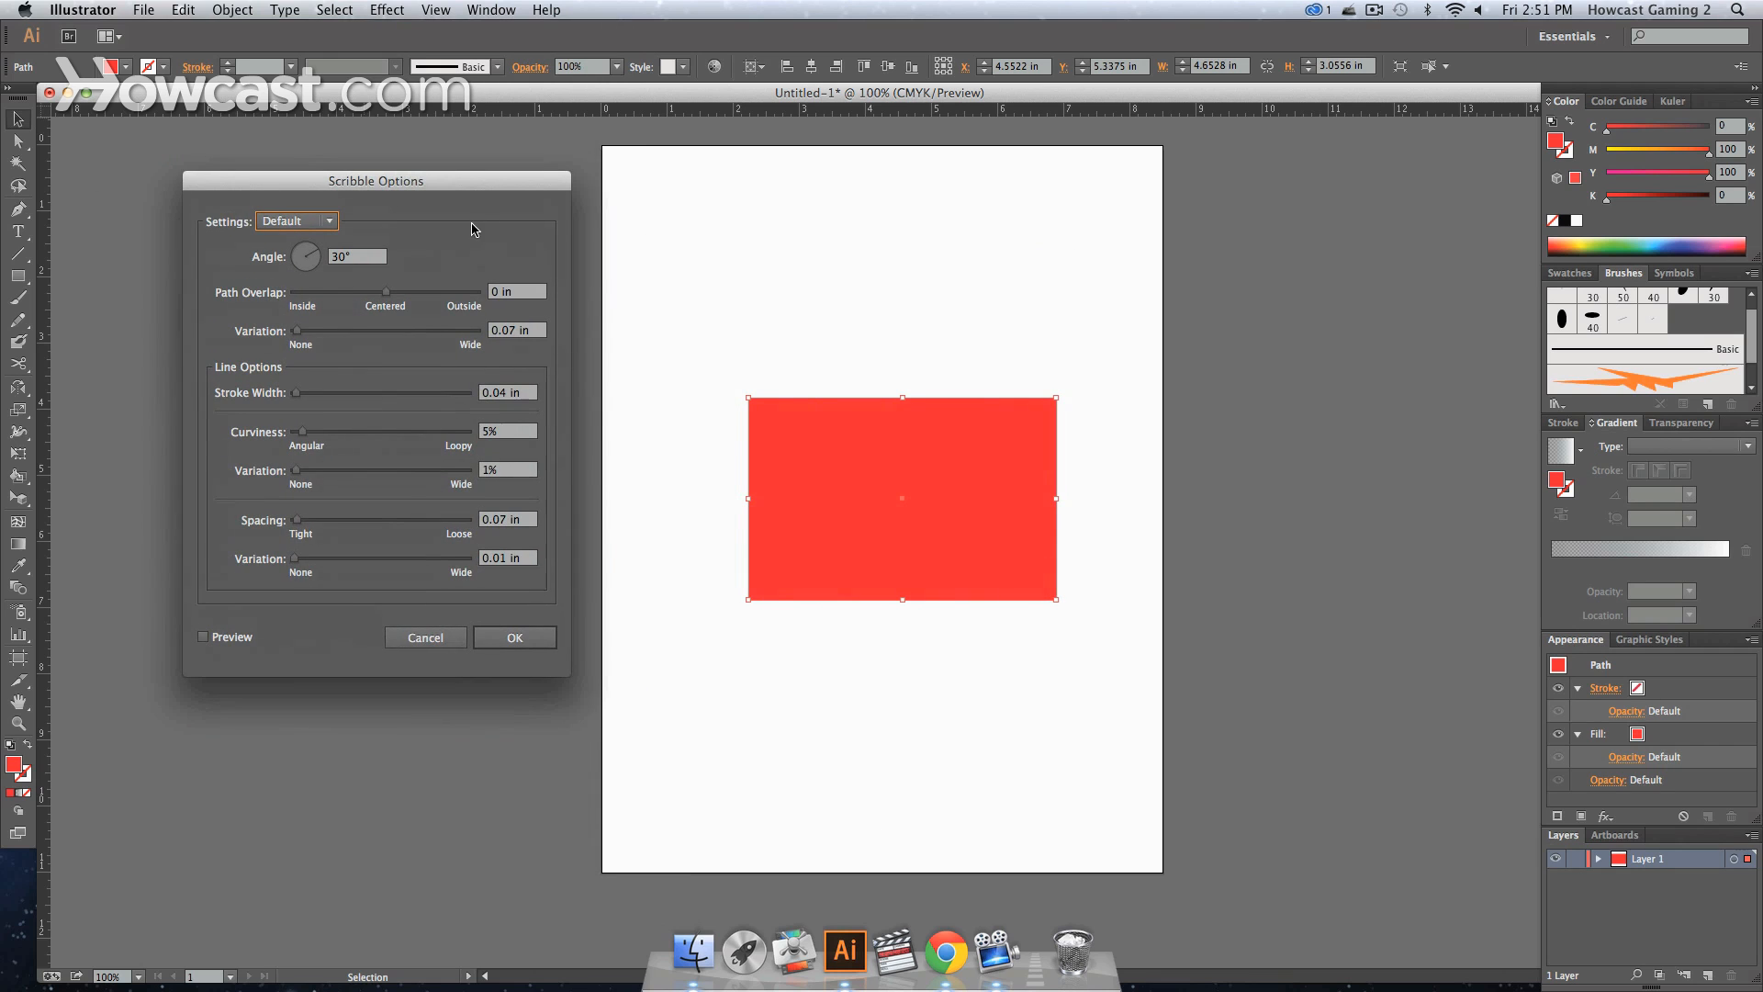
left_click(204, 637)
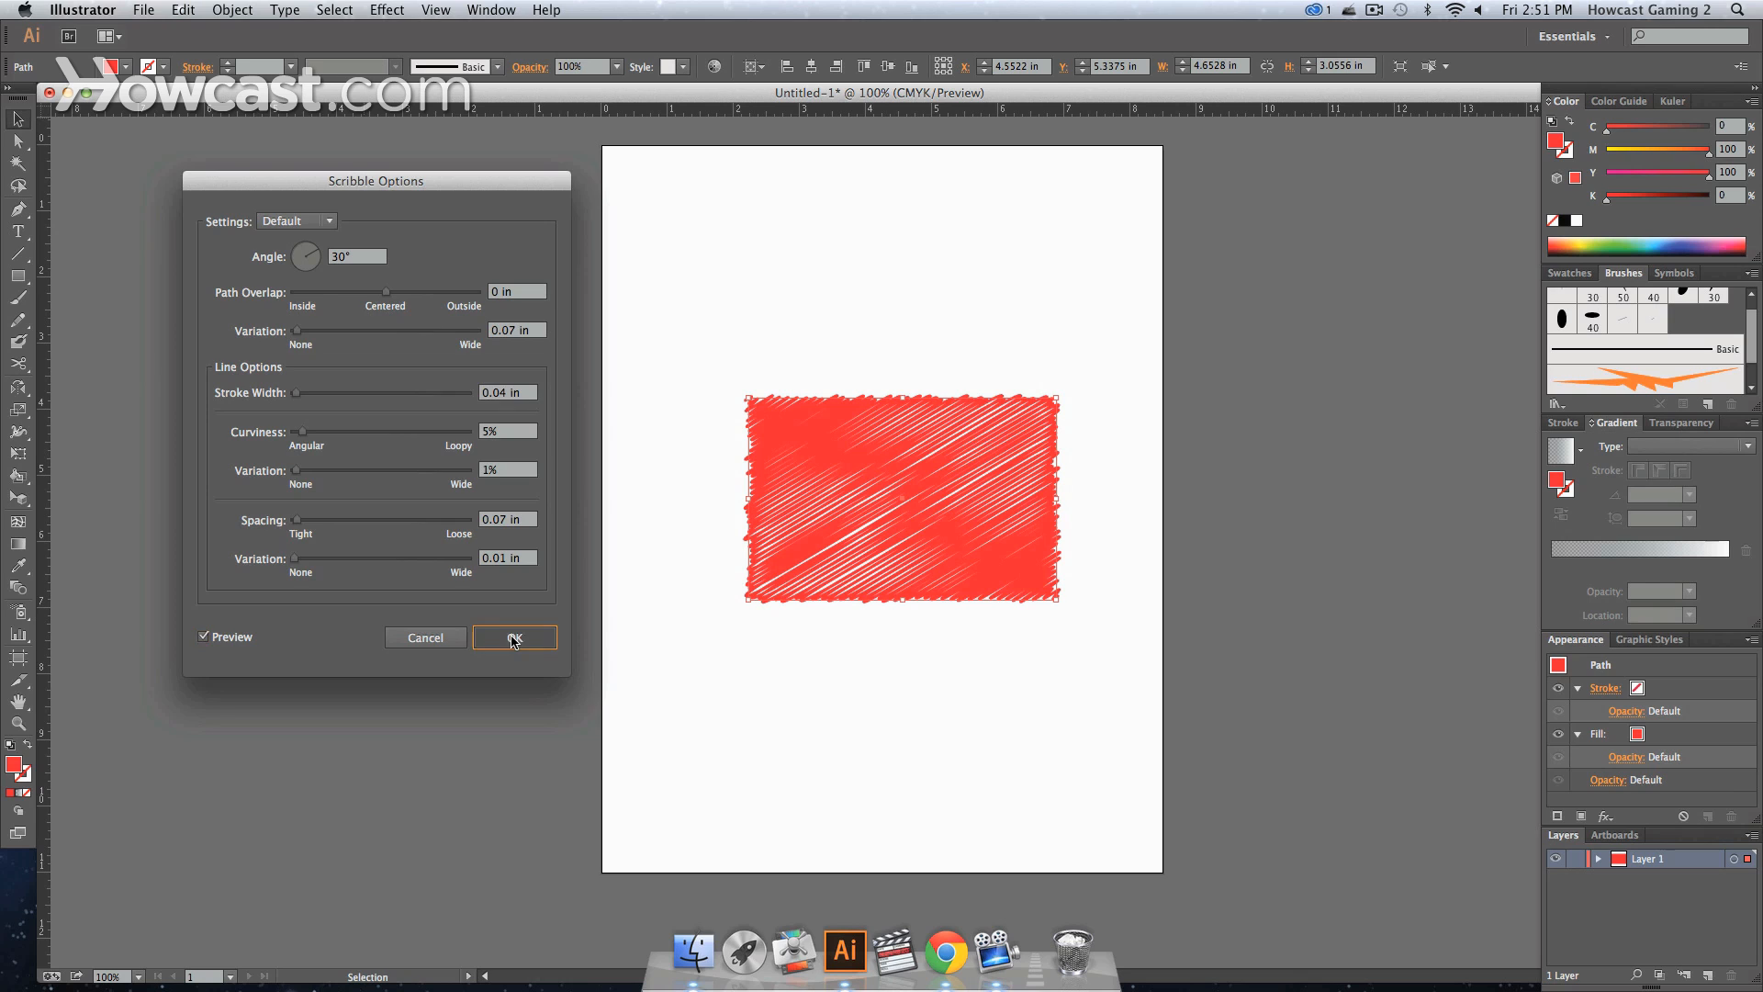
left_click(514, 638)
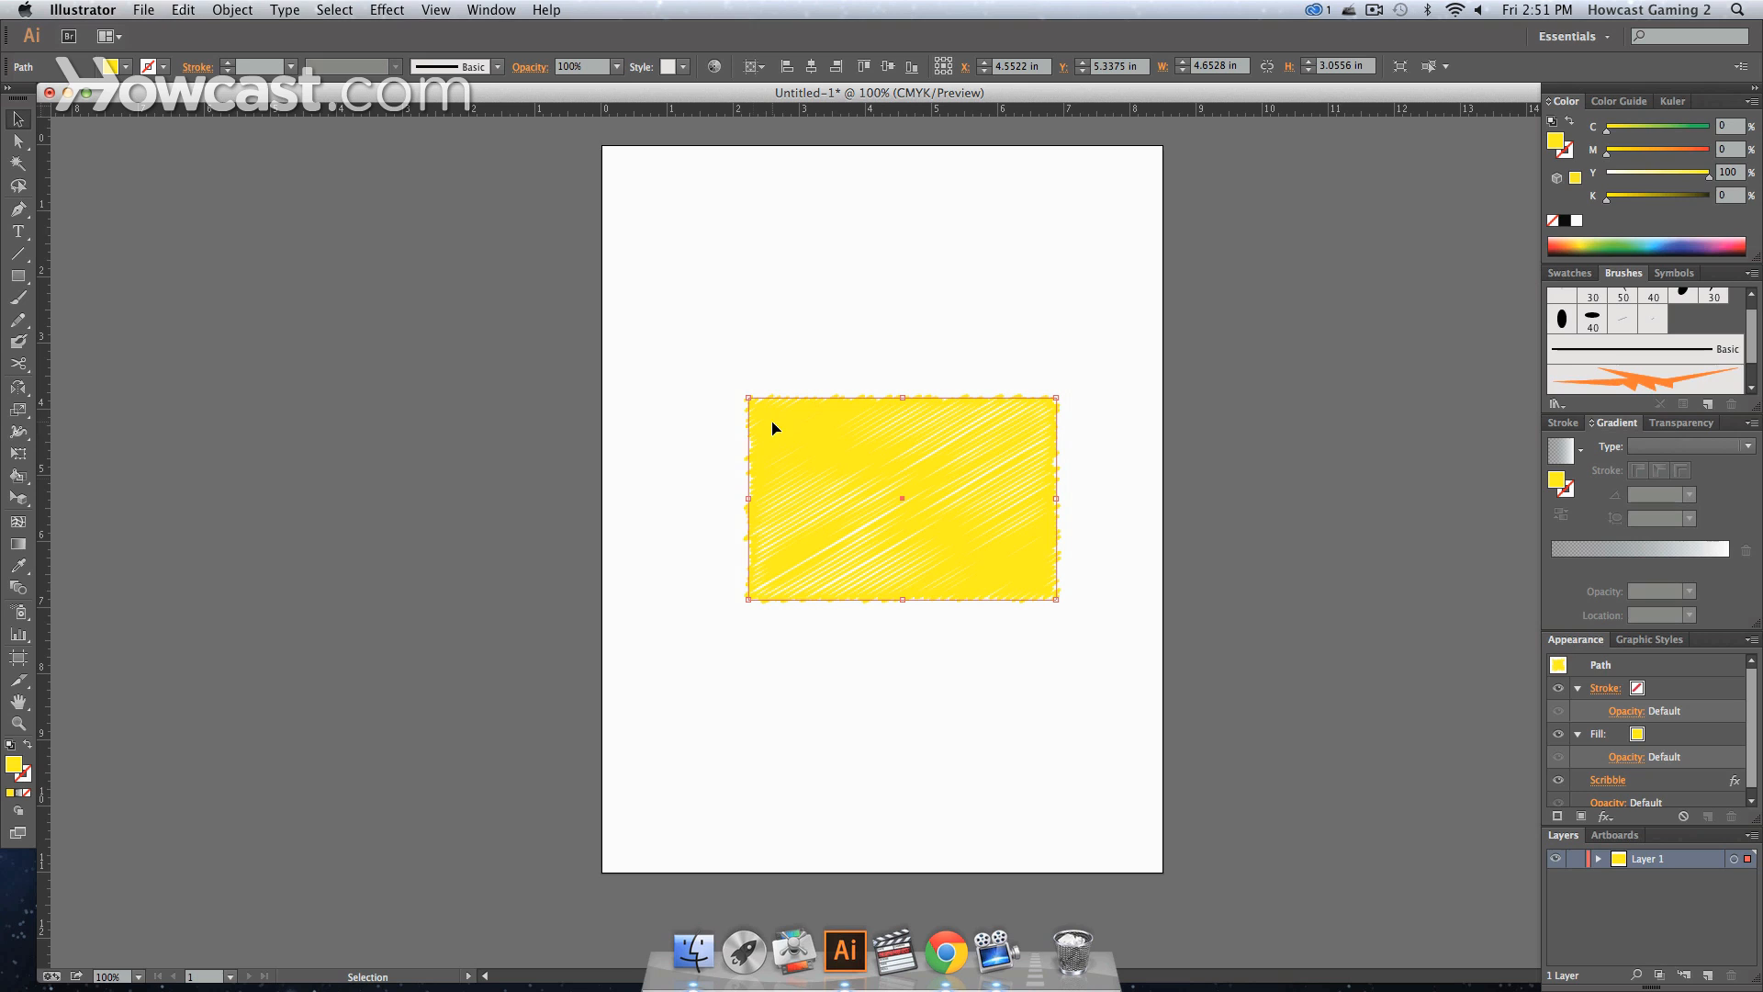
mouse_move(918, 468)
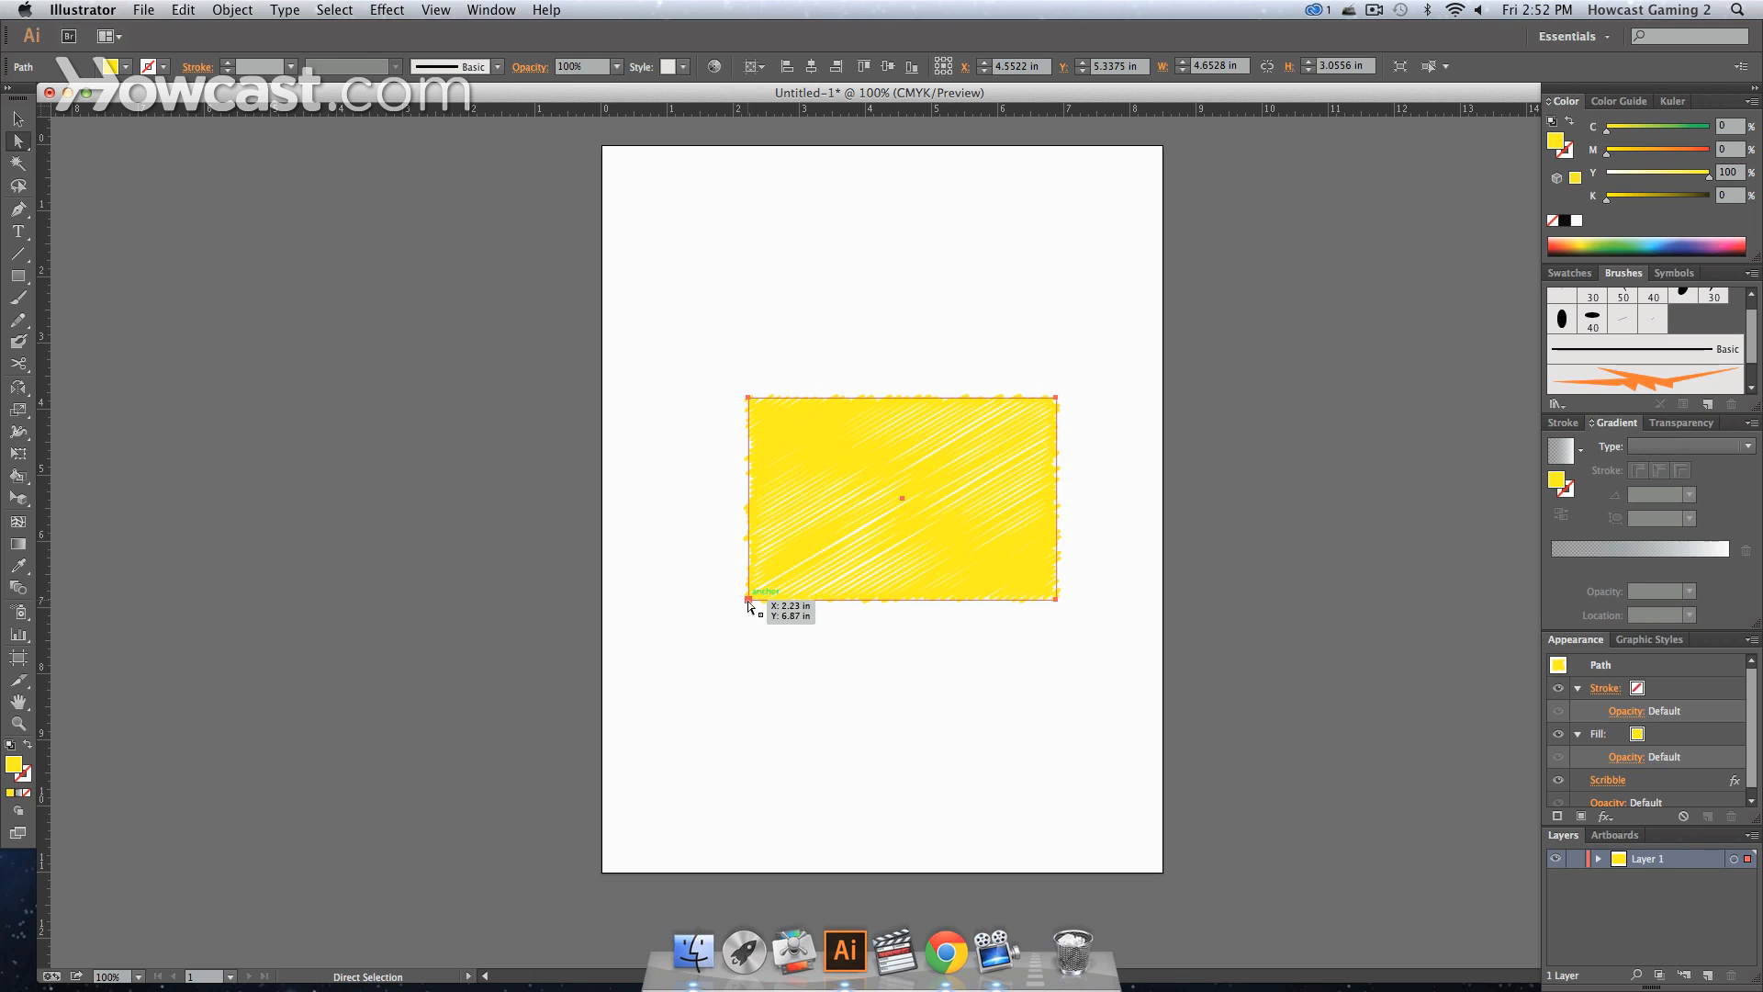
Pull a corner and notch an edge of the shape, then return it to a plain rectangle sitting higher.
left_click_drag(747, 595, 699, 806)
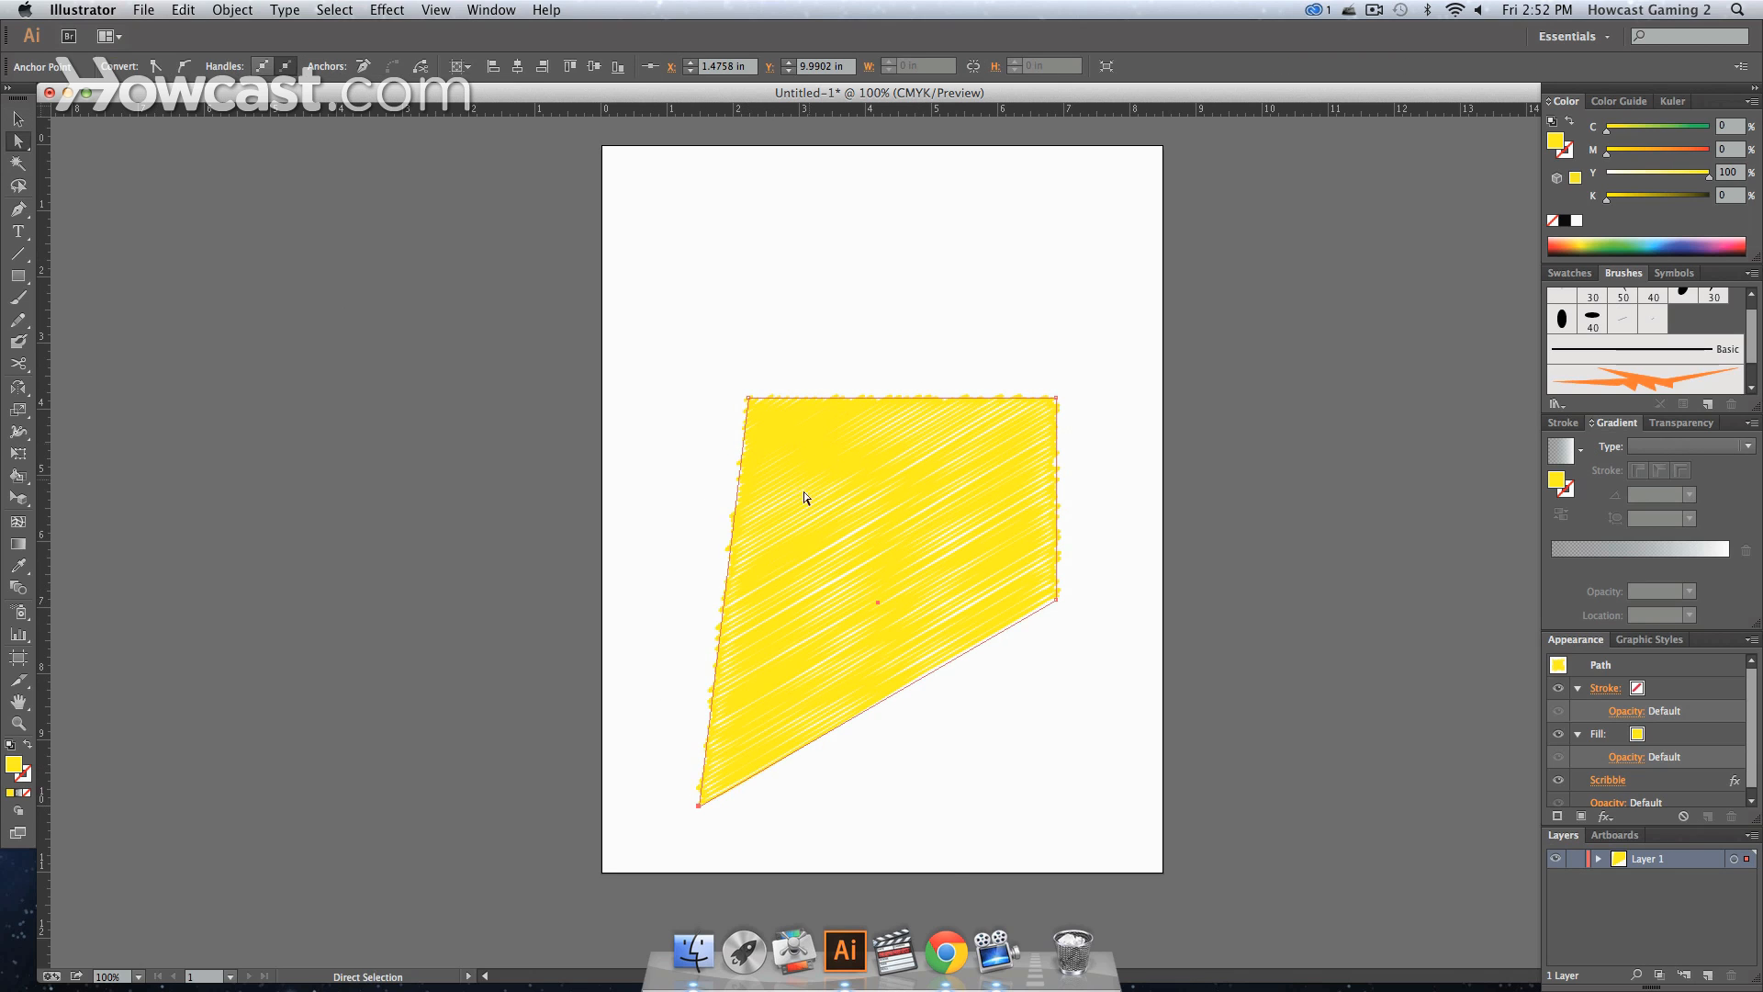
mouse_move(770, 598)
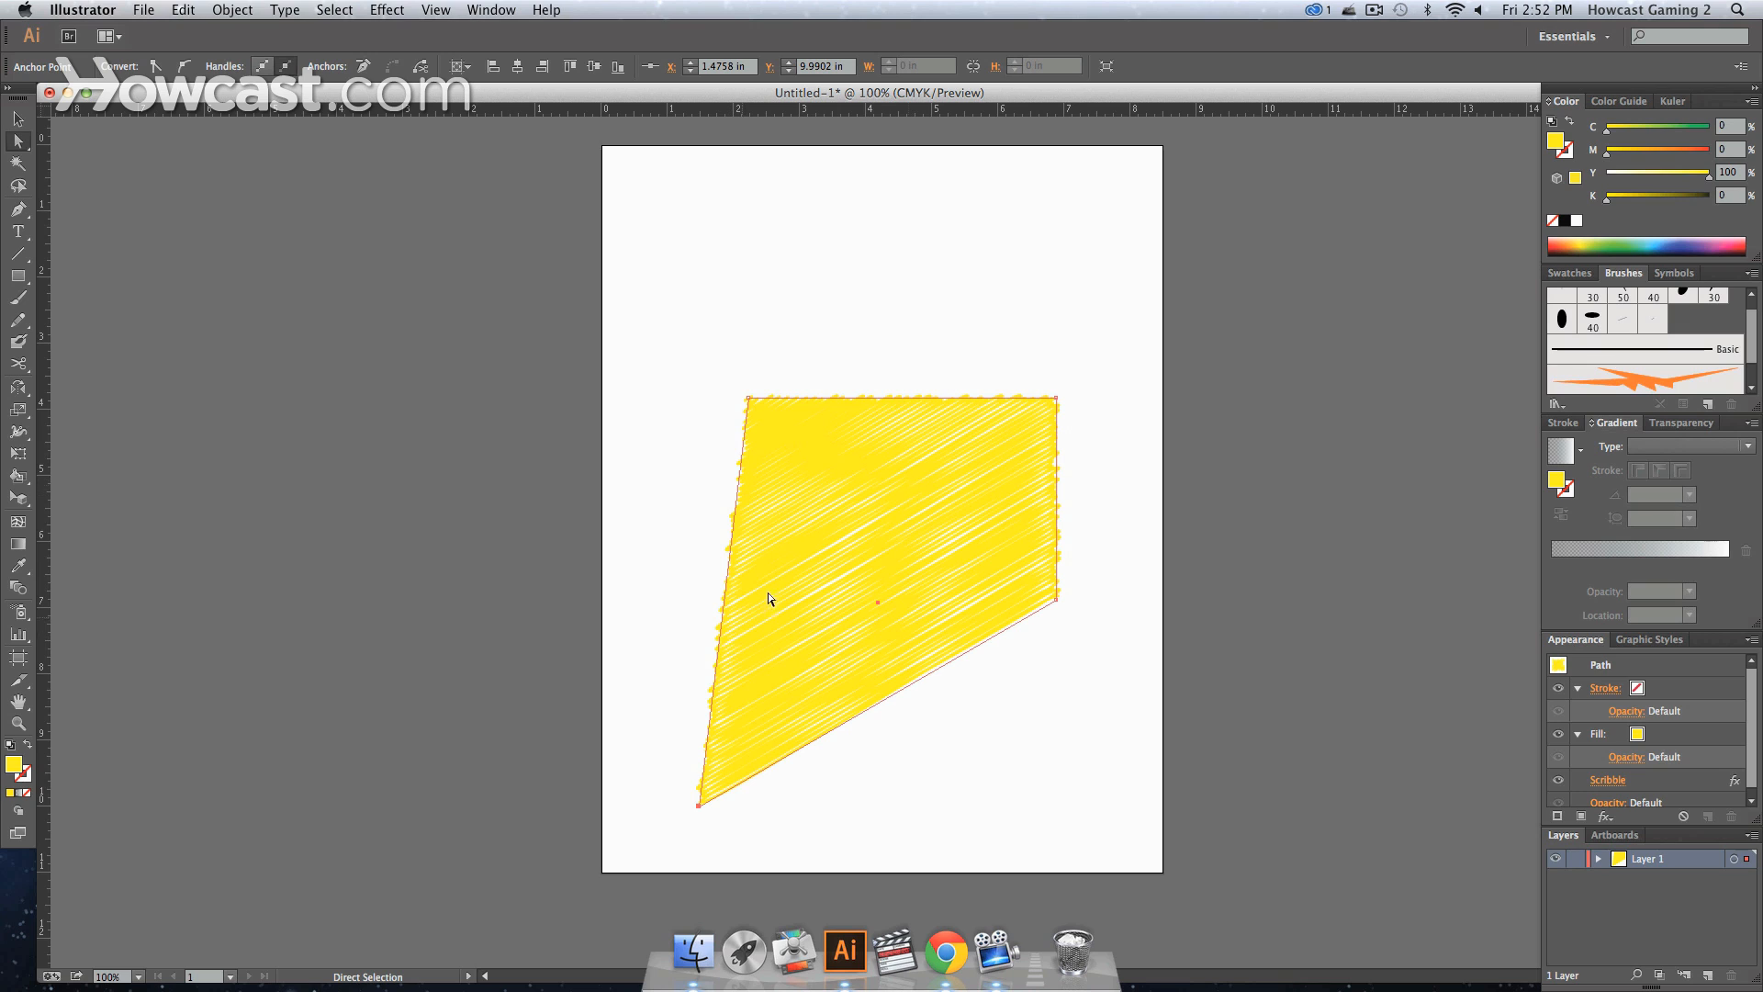
mouse_move(818, 626)
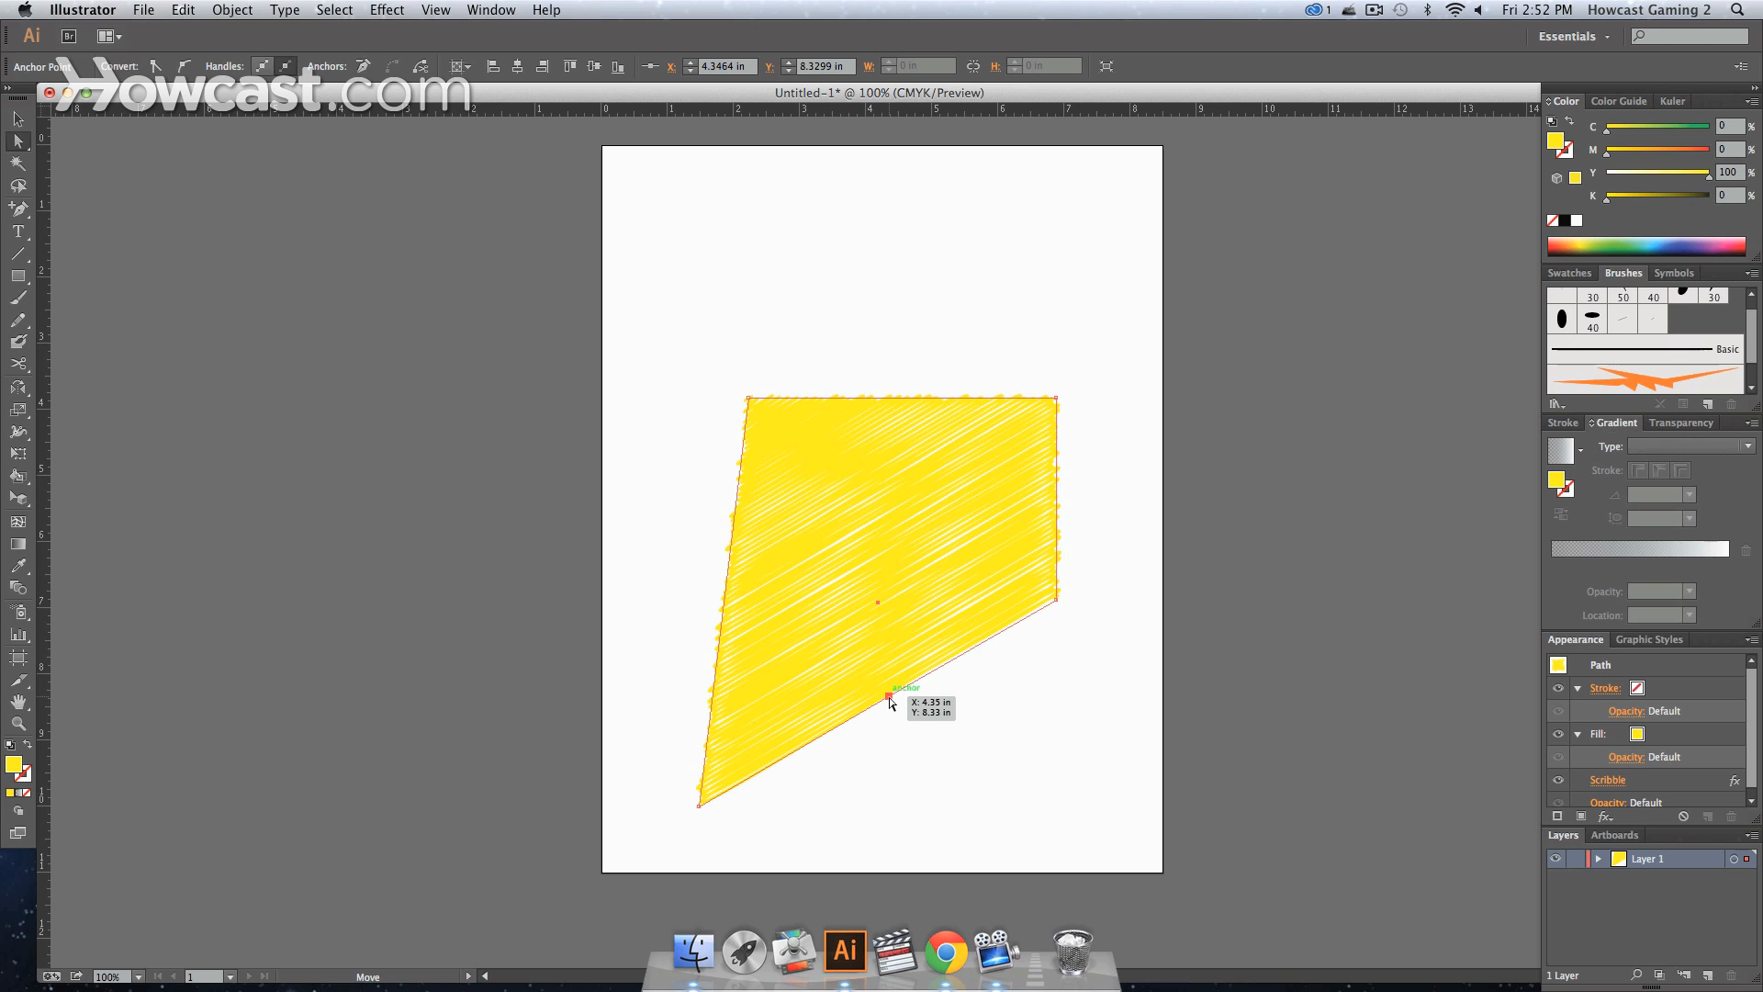
left_click_drag(889, 697, 871, 518)
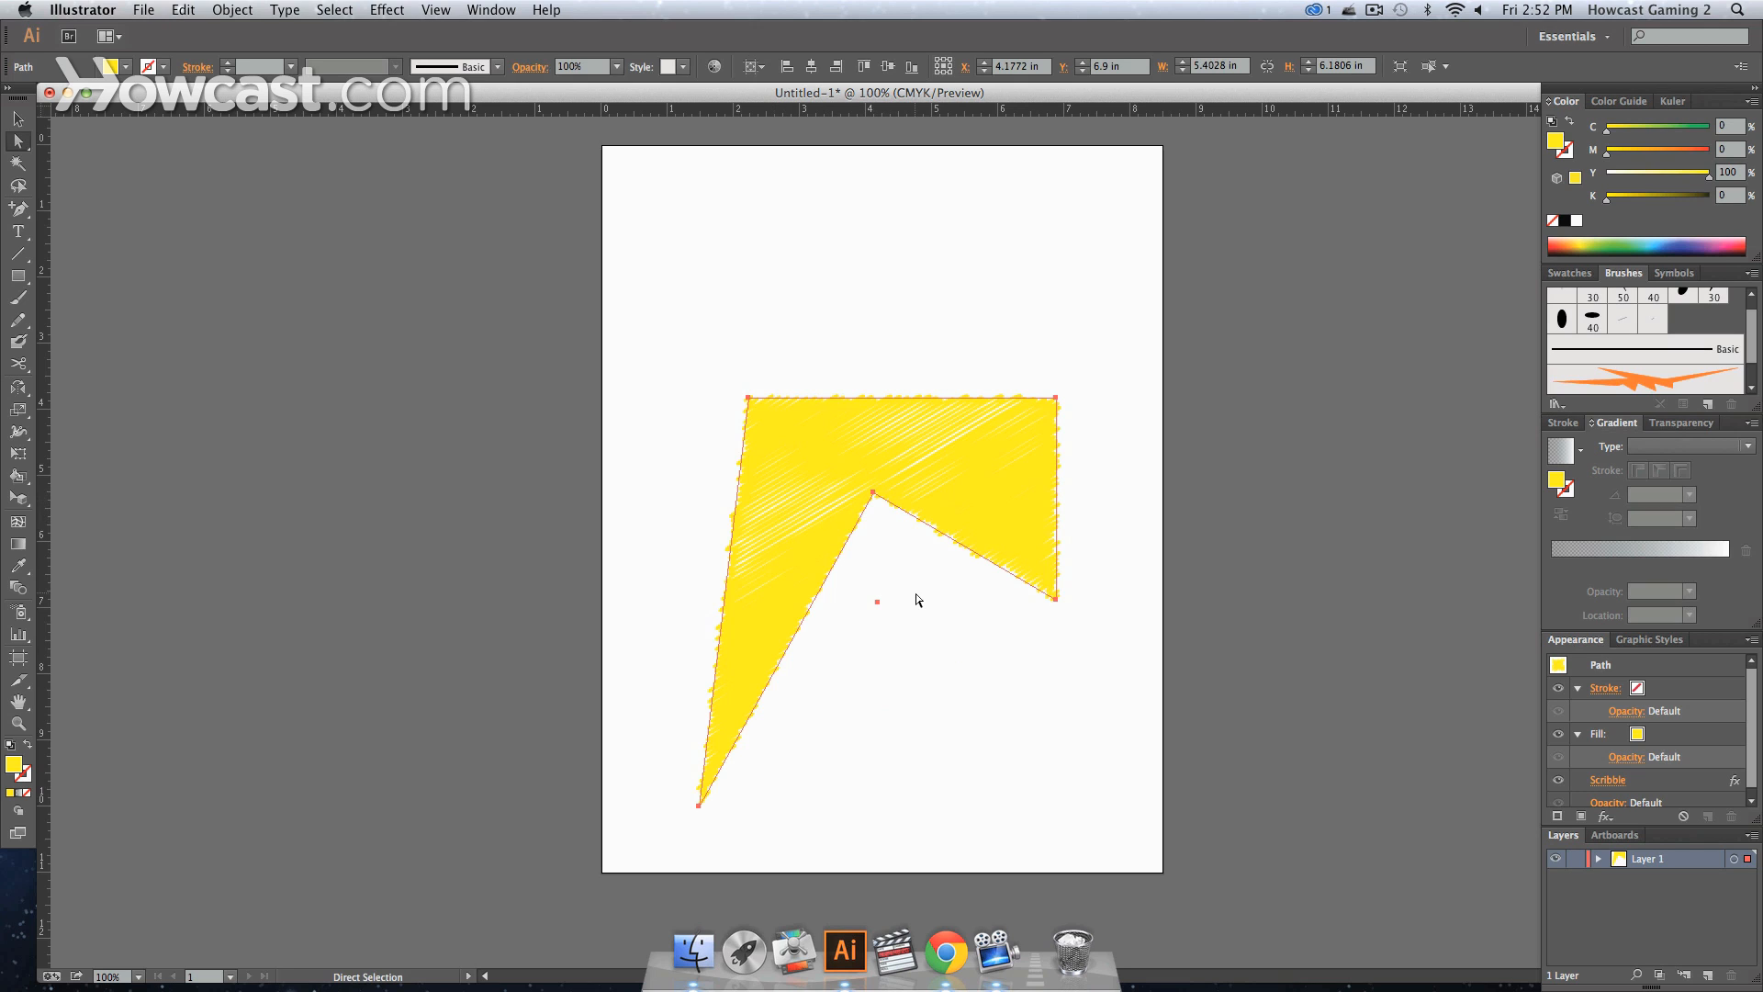
mouse_move(875, 472)
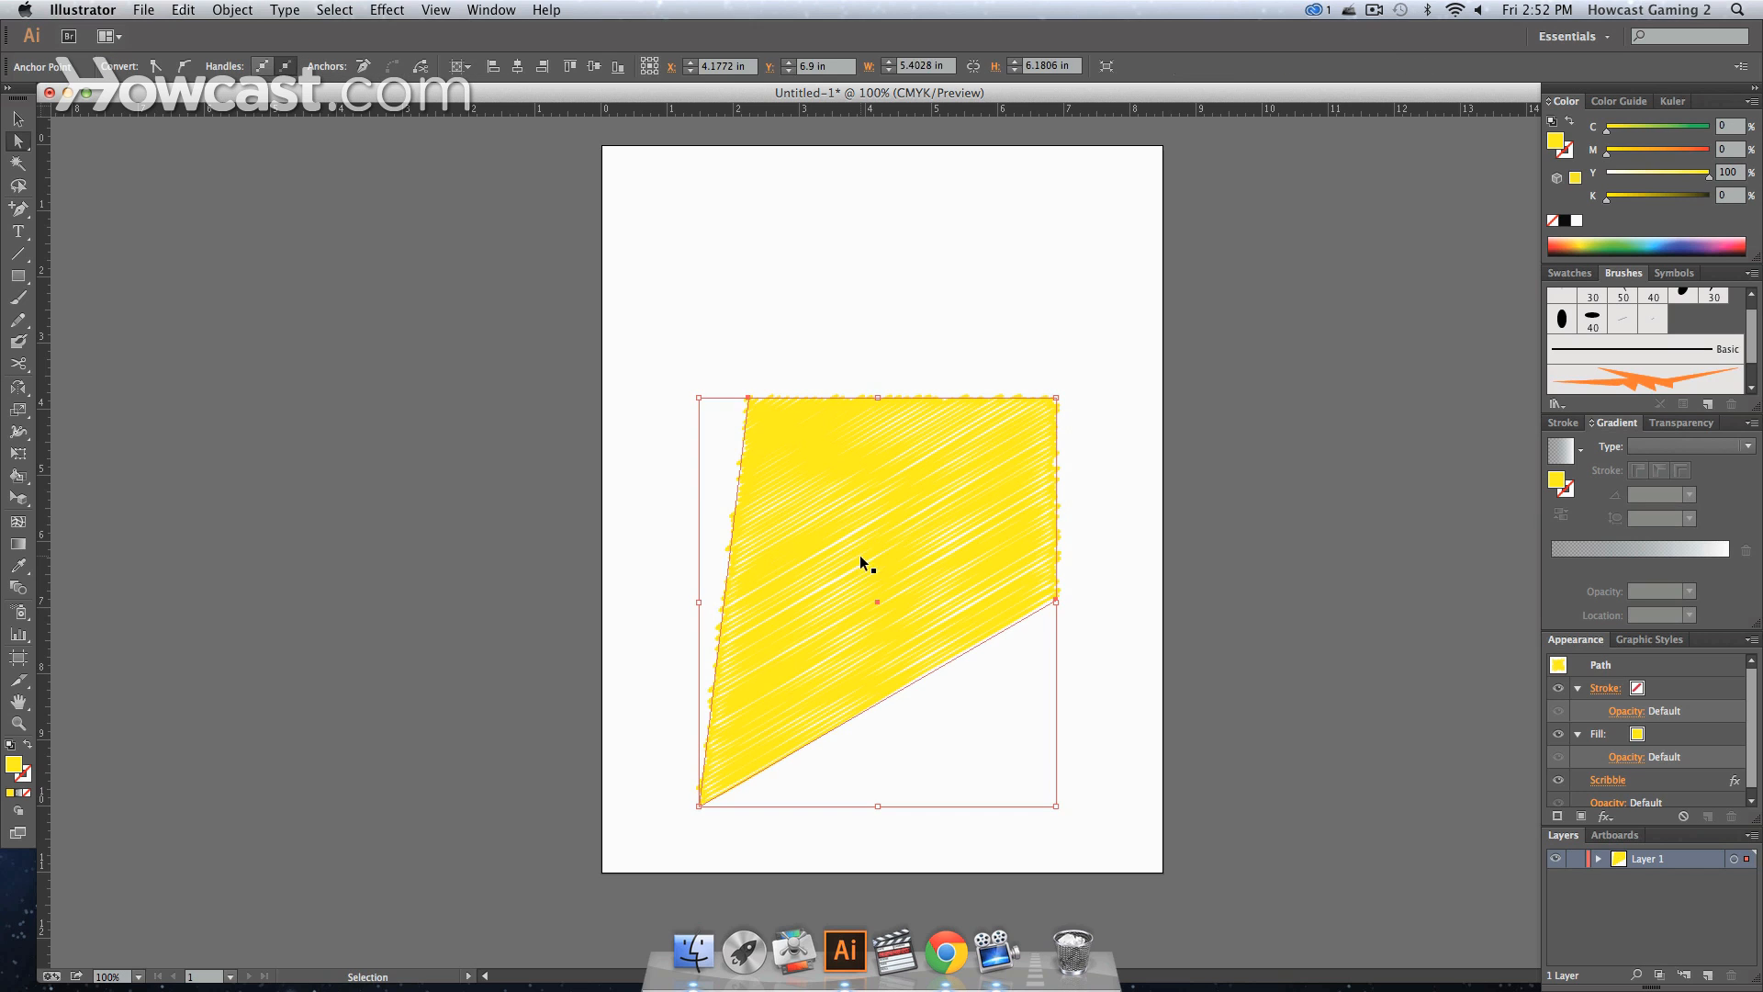
left_click_drag(1054, 398, 968, 461)
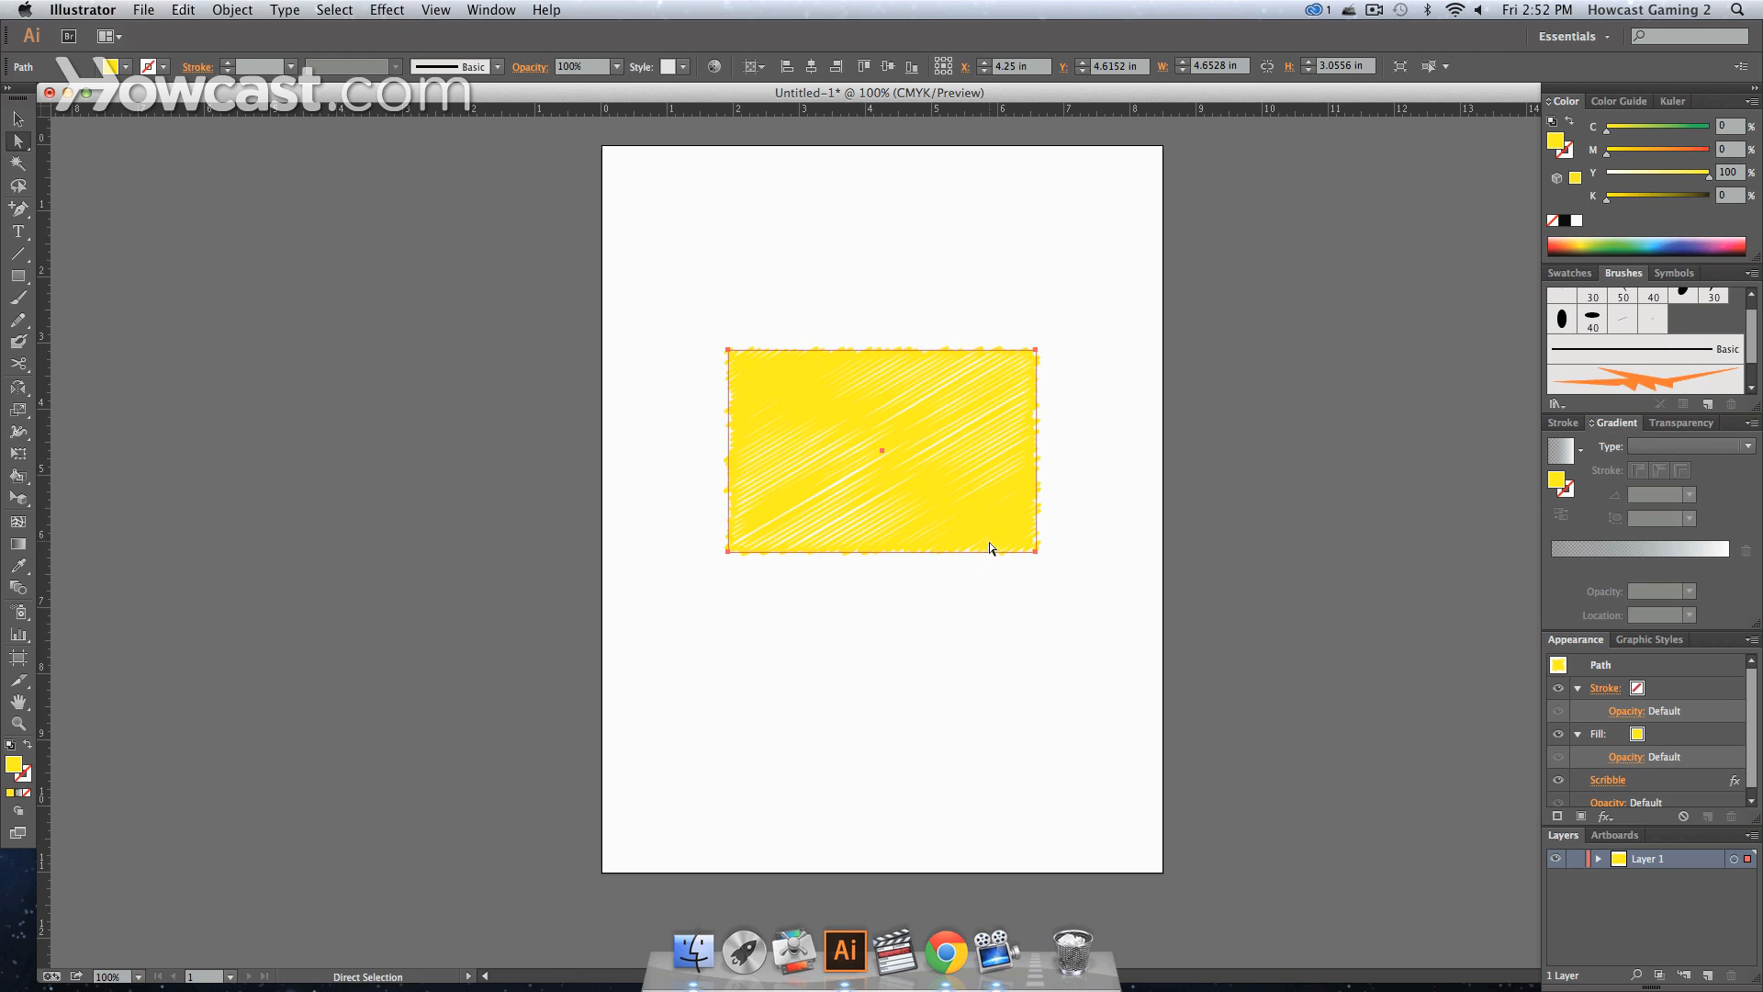
mouse_move(1278, 702)
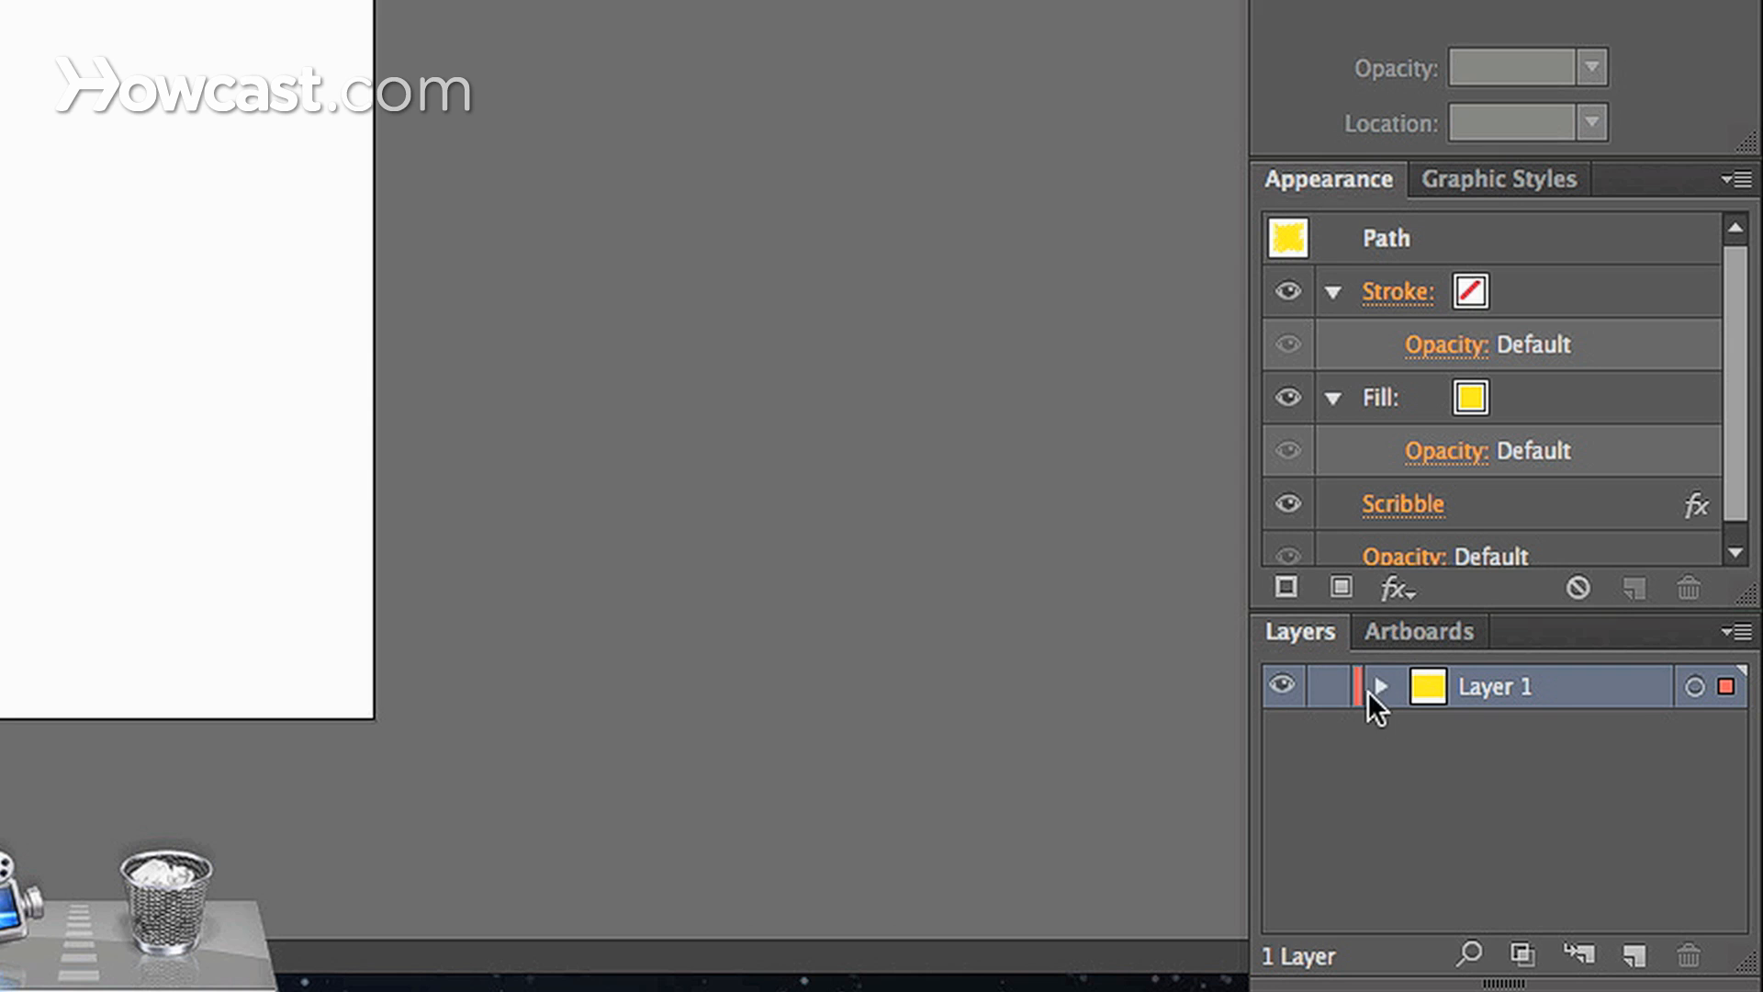
Reveal the rectangle's path inside Layer 1 in the Layers panel.
left_click(1379, 687)
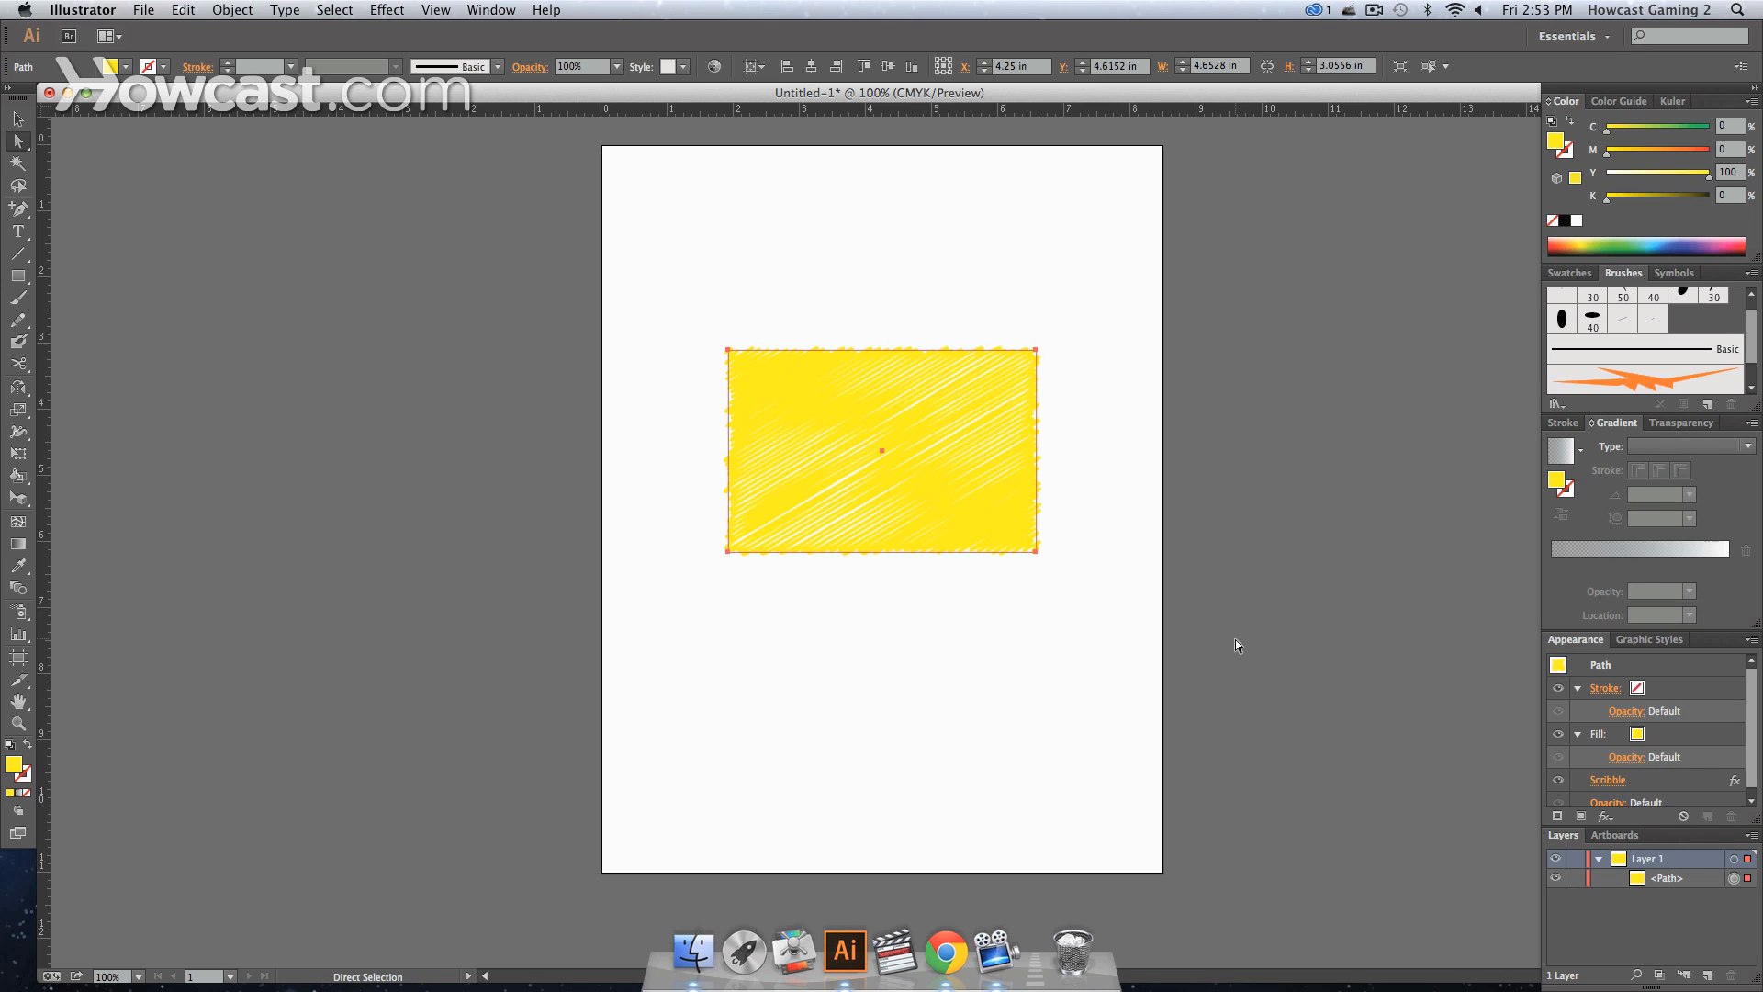
mouse_move(1590, 617)
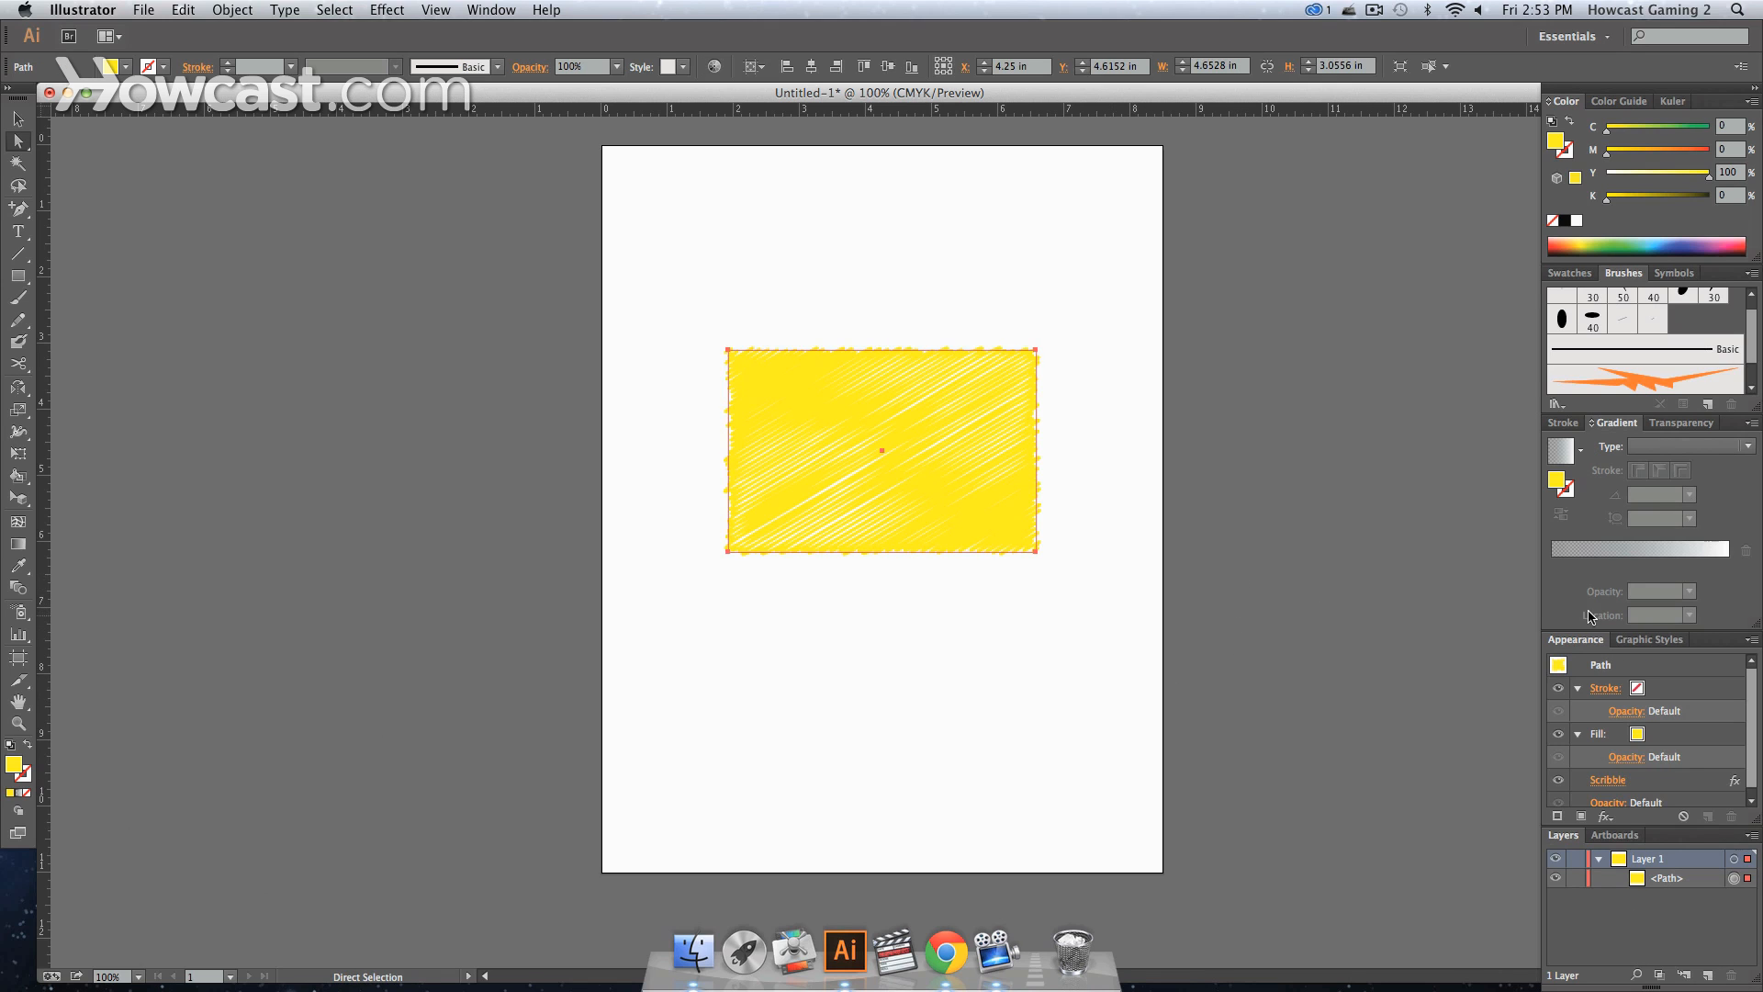
Condense the Appearance panel so only Stroke, Fill, Scribble and Opacity rows show.
left_click(492, 10)
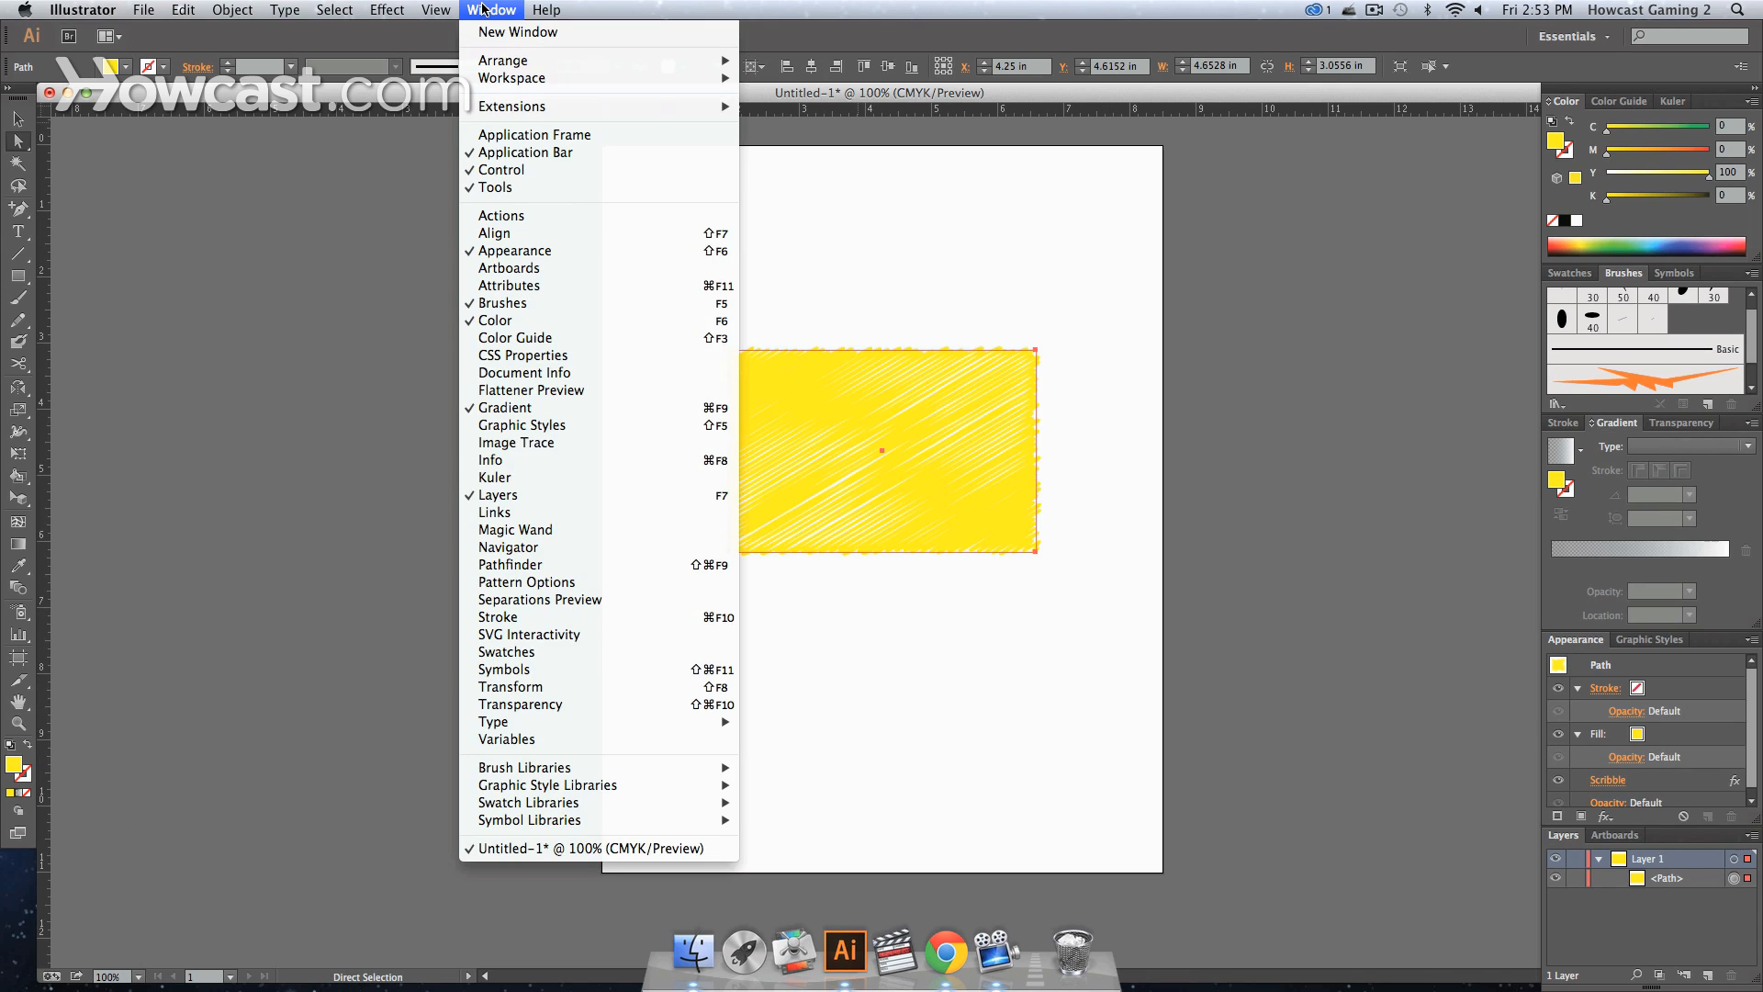
mouse_move(1576, 633)
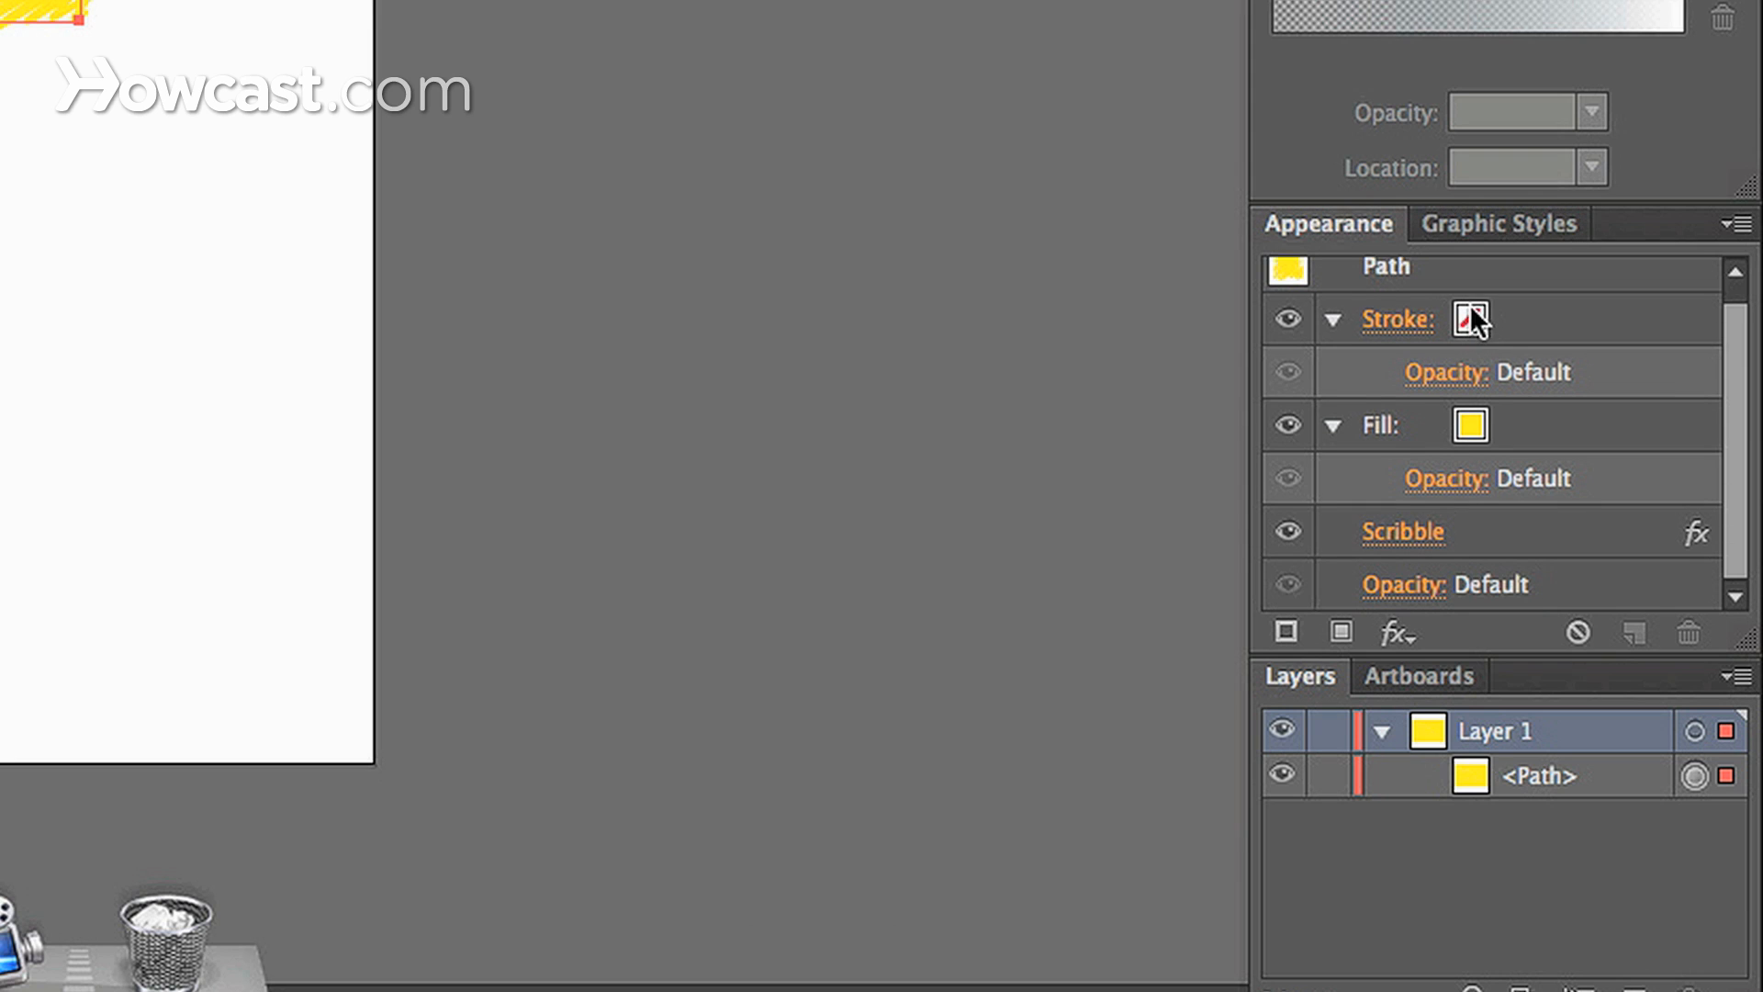
left_click(1335, 319)
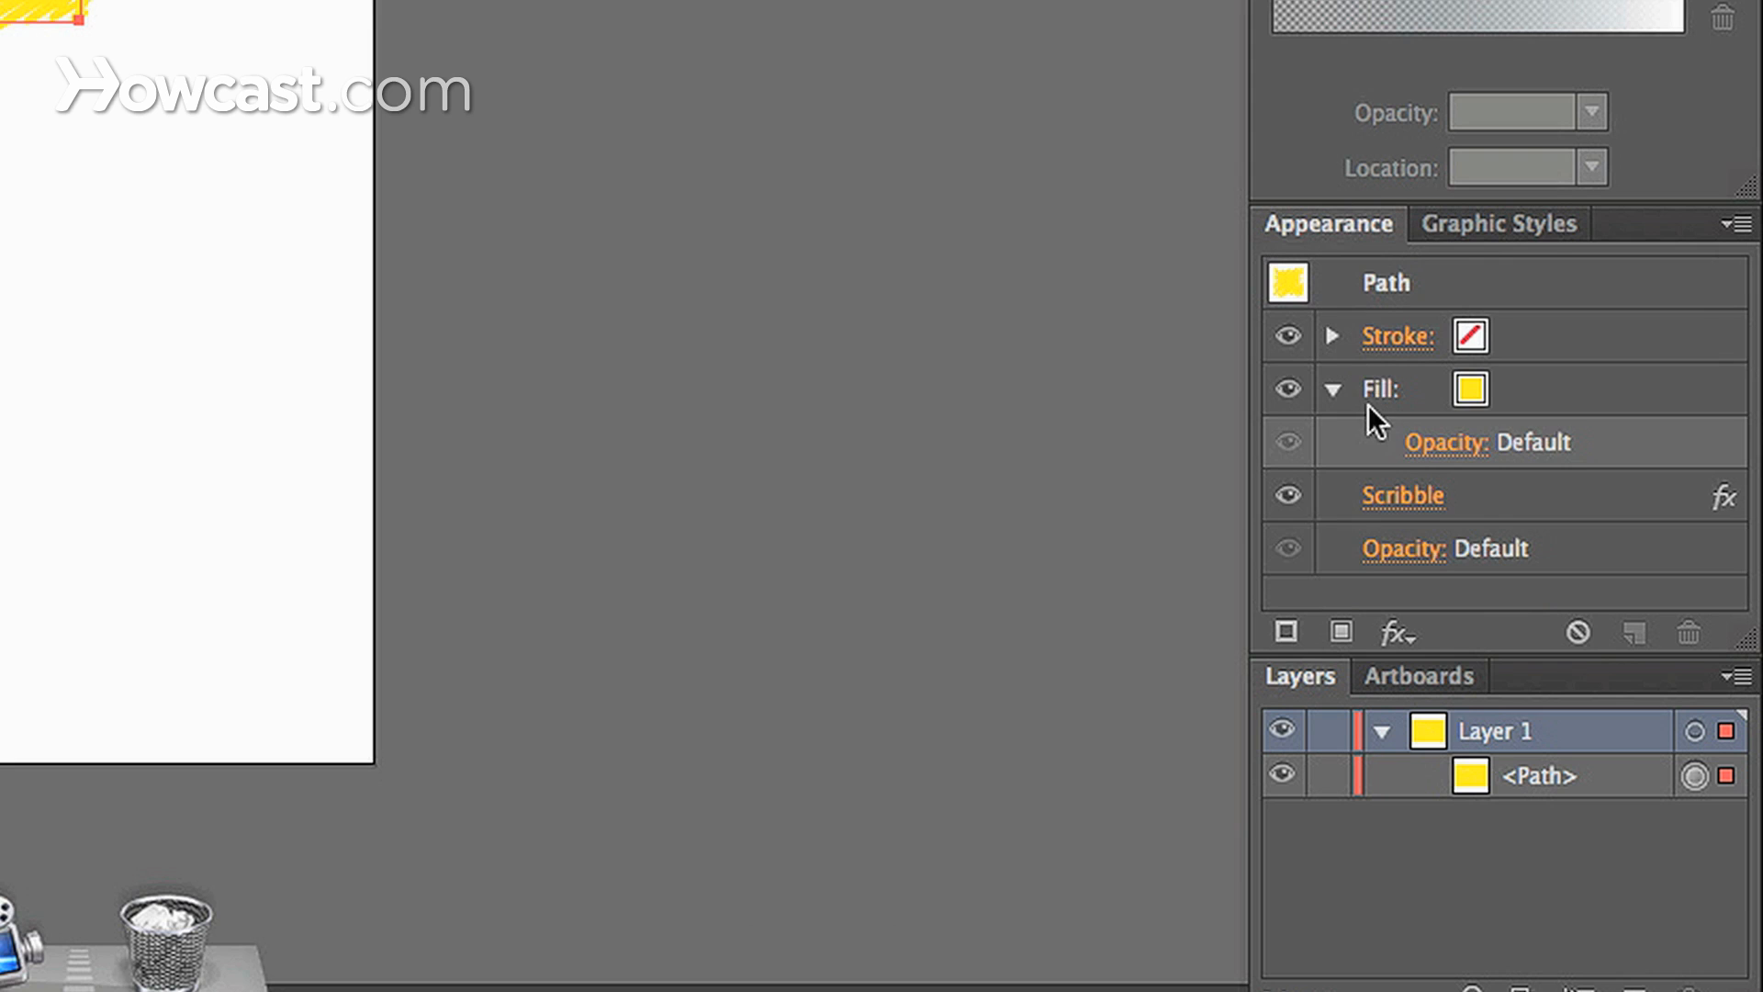
left_click(1335, 390)
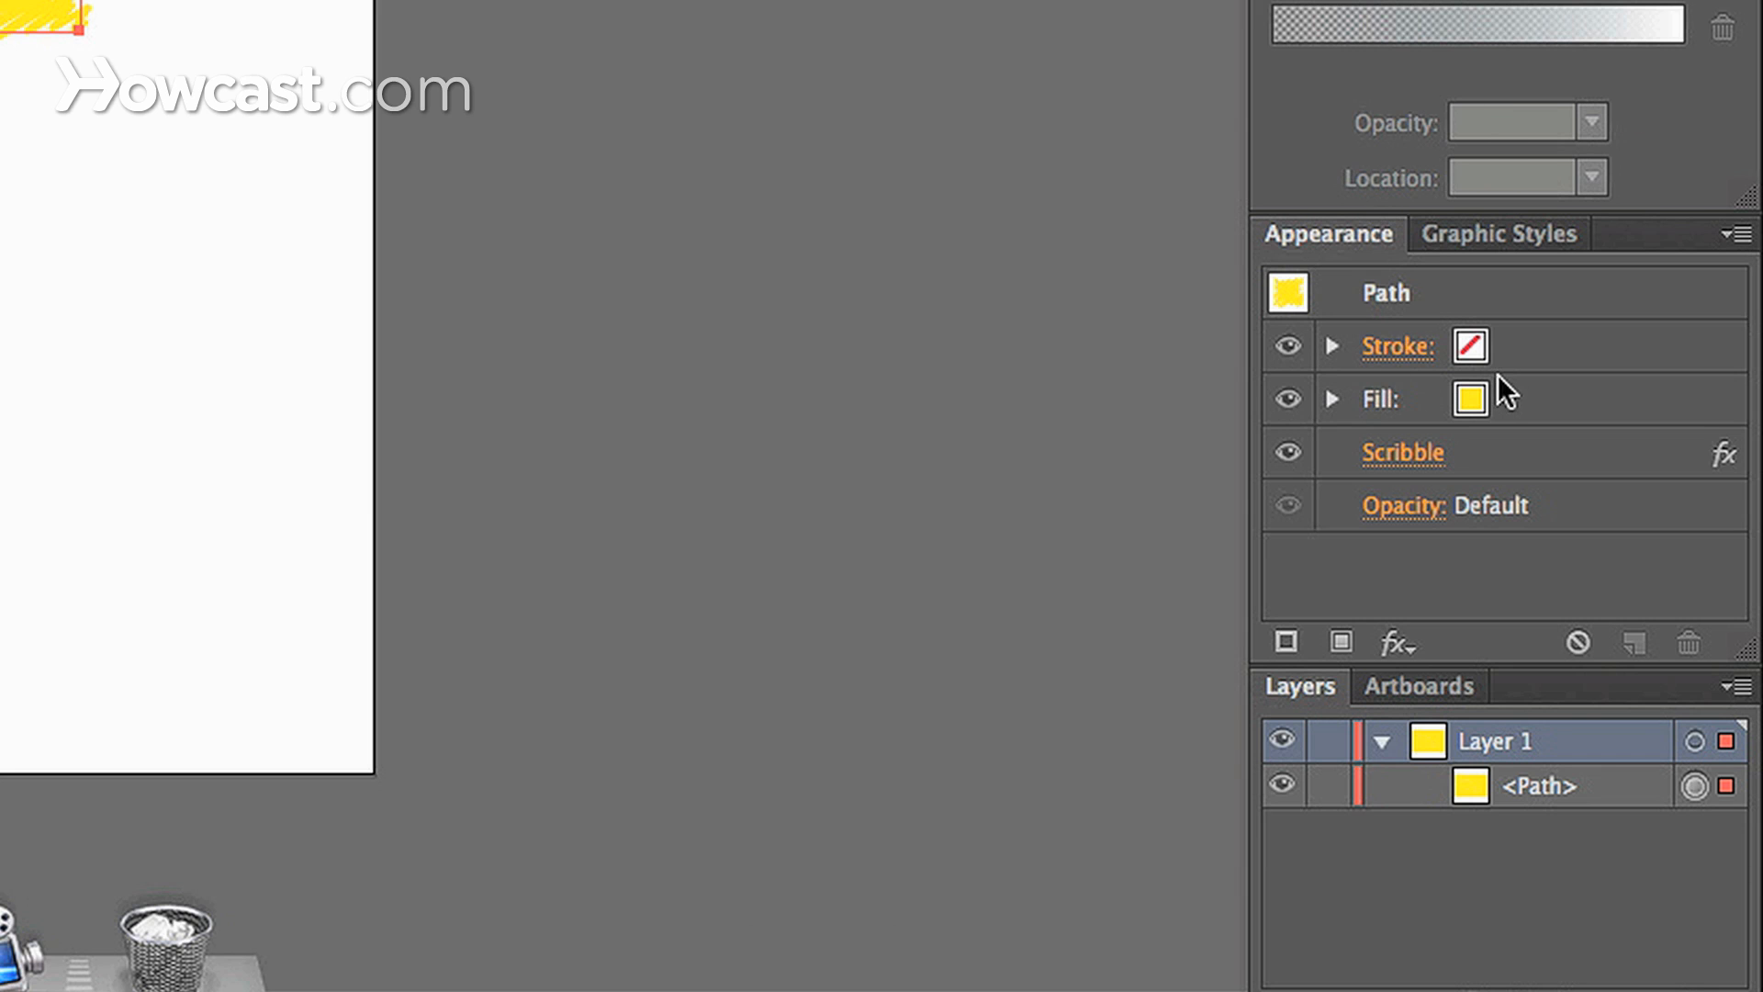
mouse_move(1428, 470)
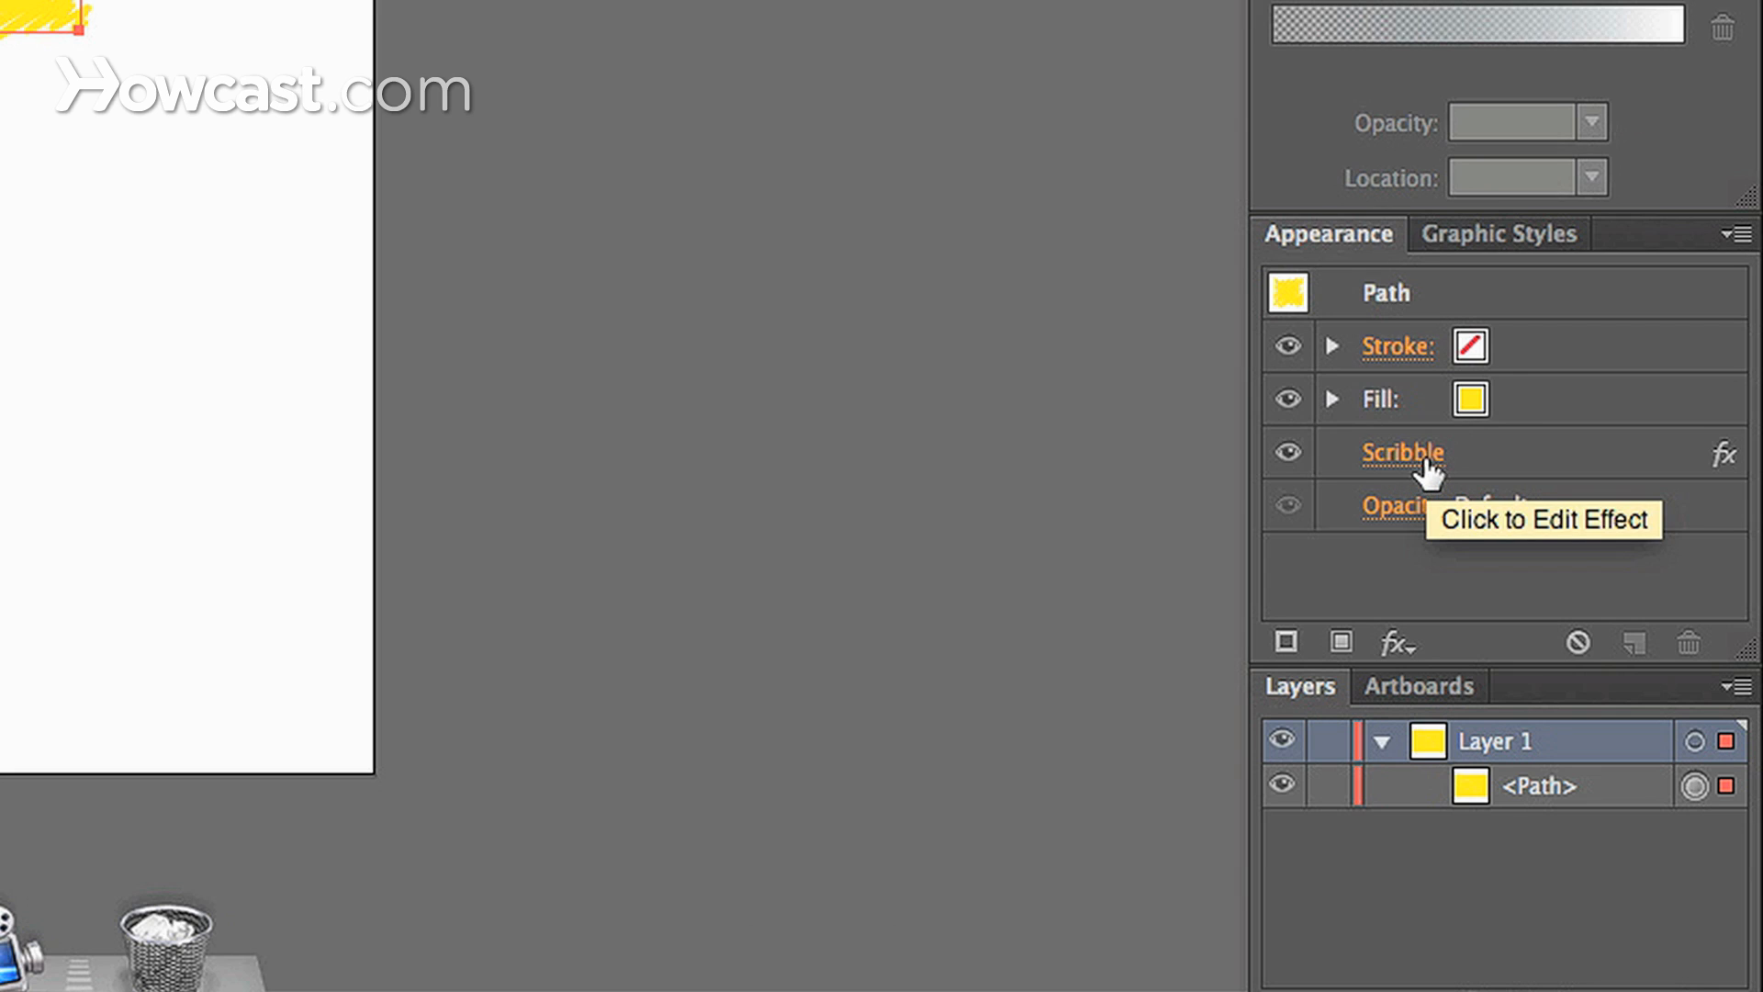
Edit the Scribble to 39% Variation and Curviness with about 0.54 in stroke width.
left_click(1401, 452)
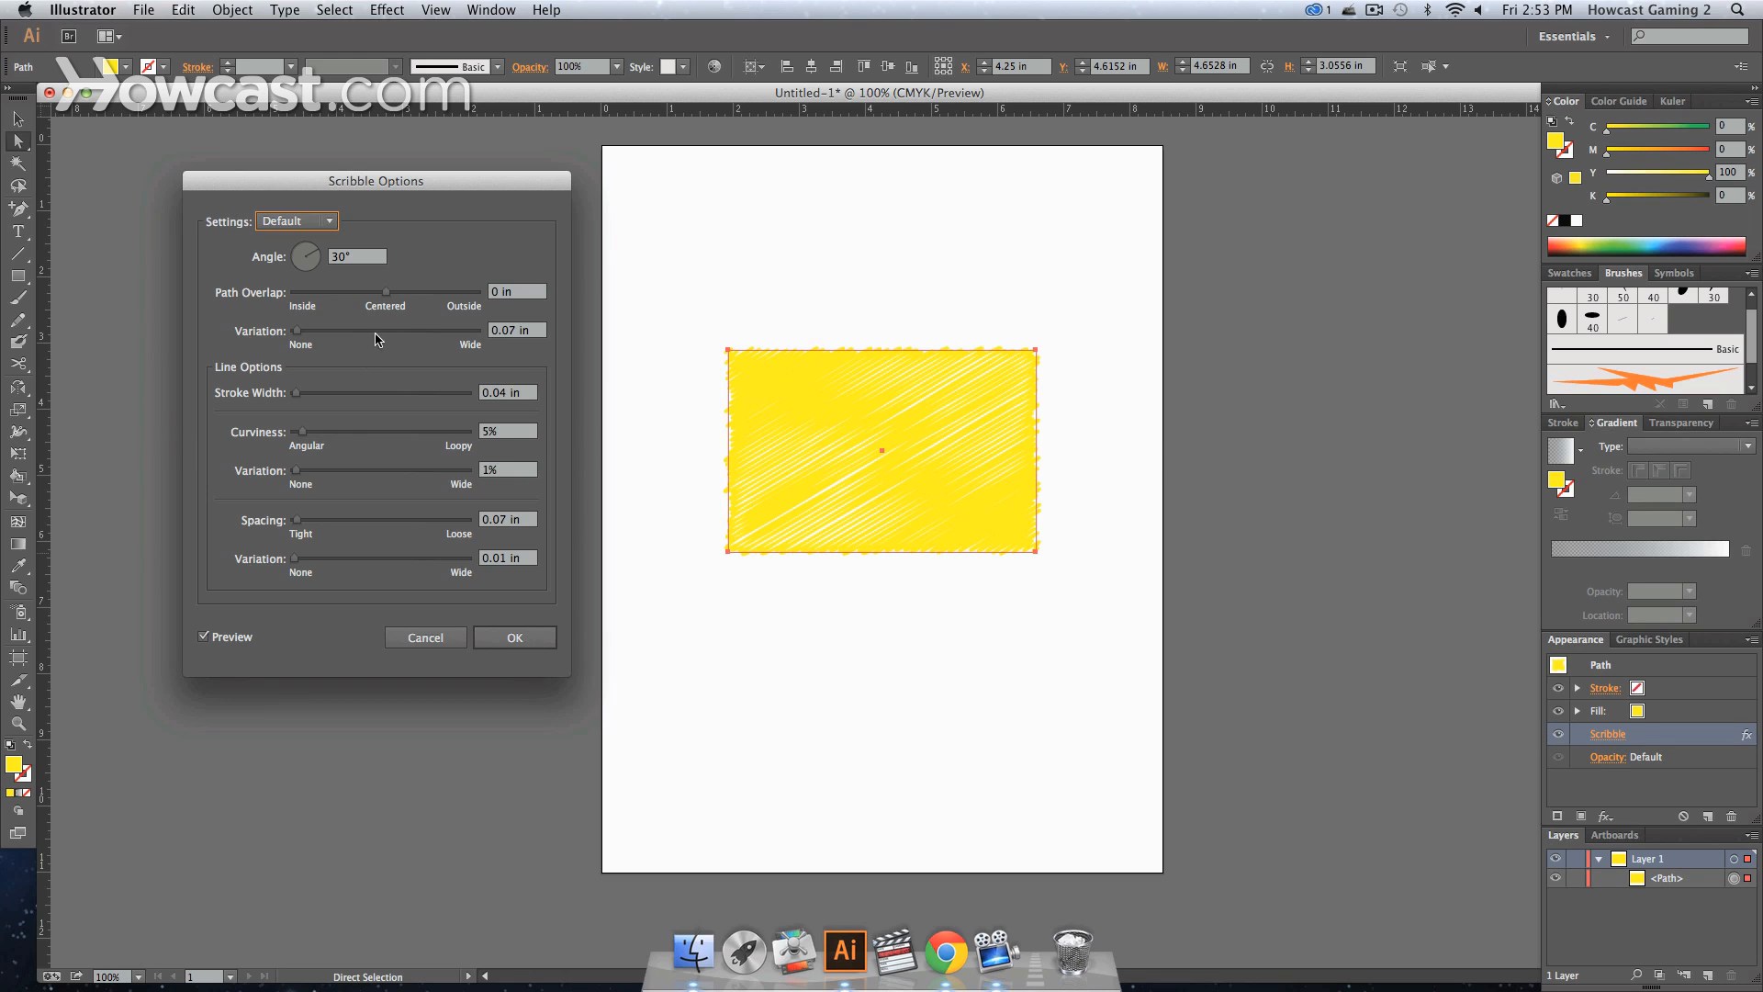
left_click_drag(296, 329, 373, 329)
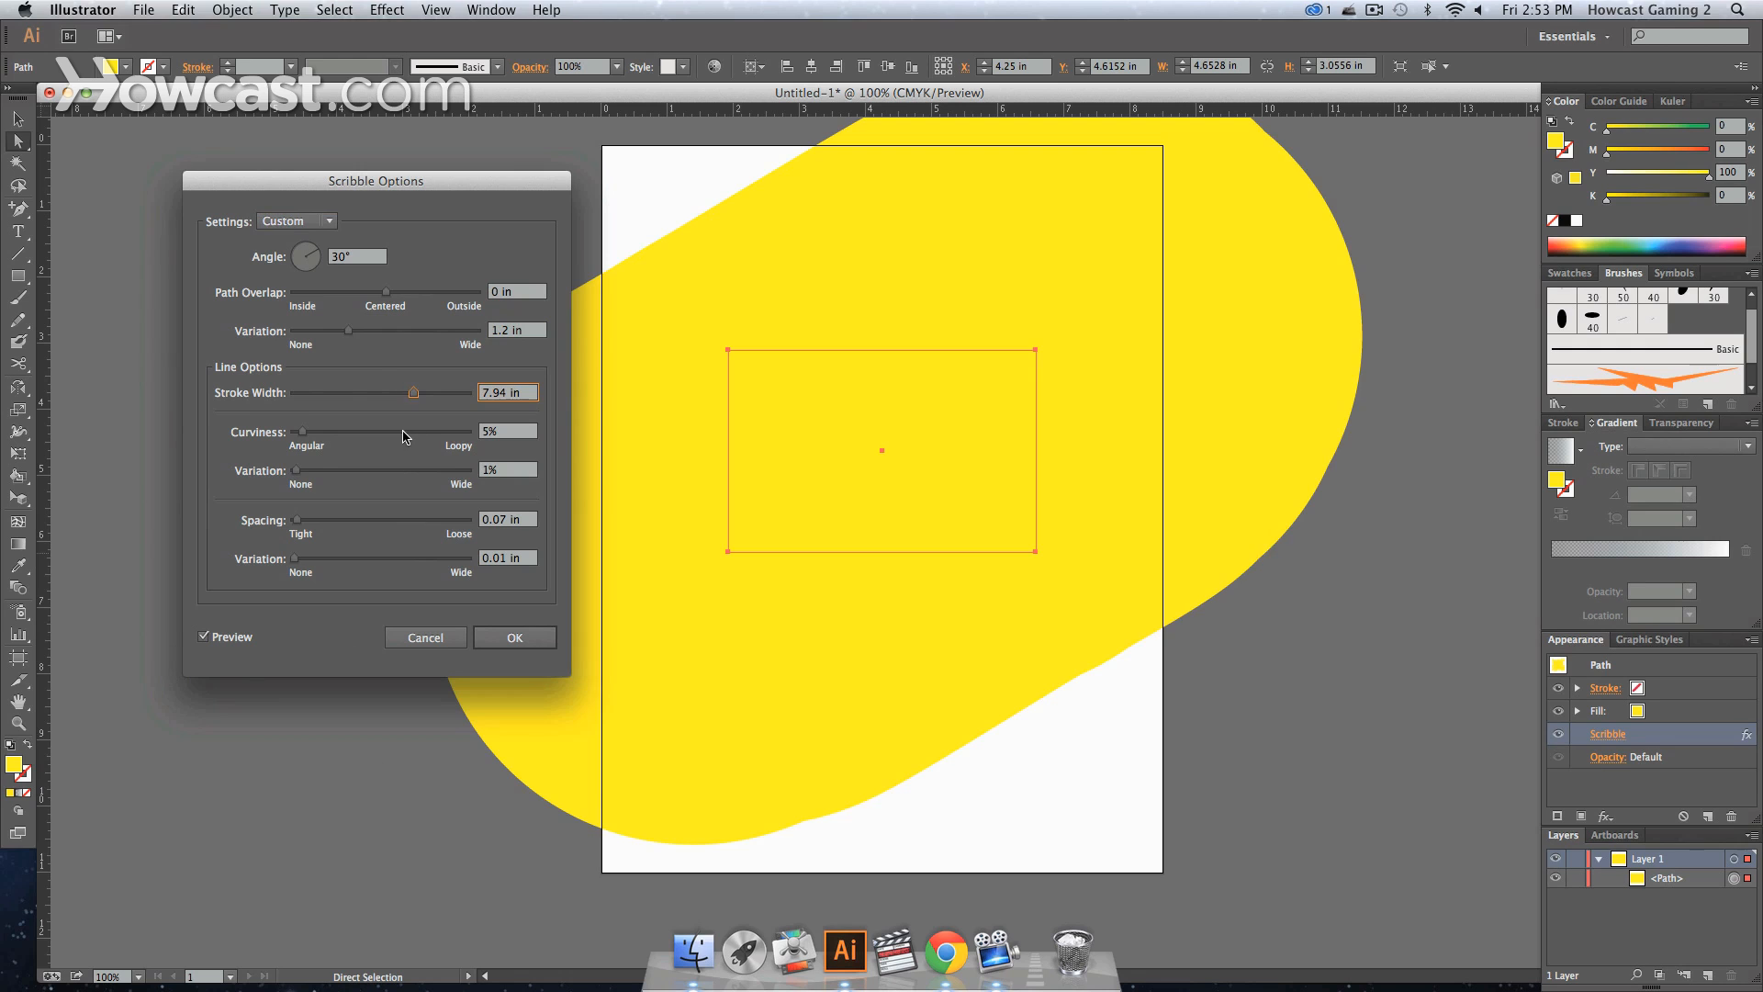
left_click_drag(301, 430, 362, 430)
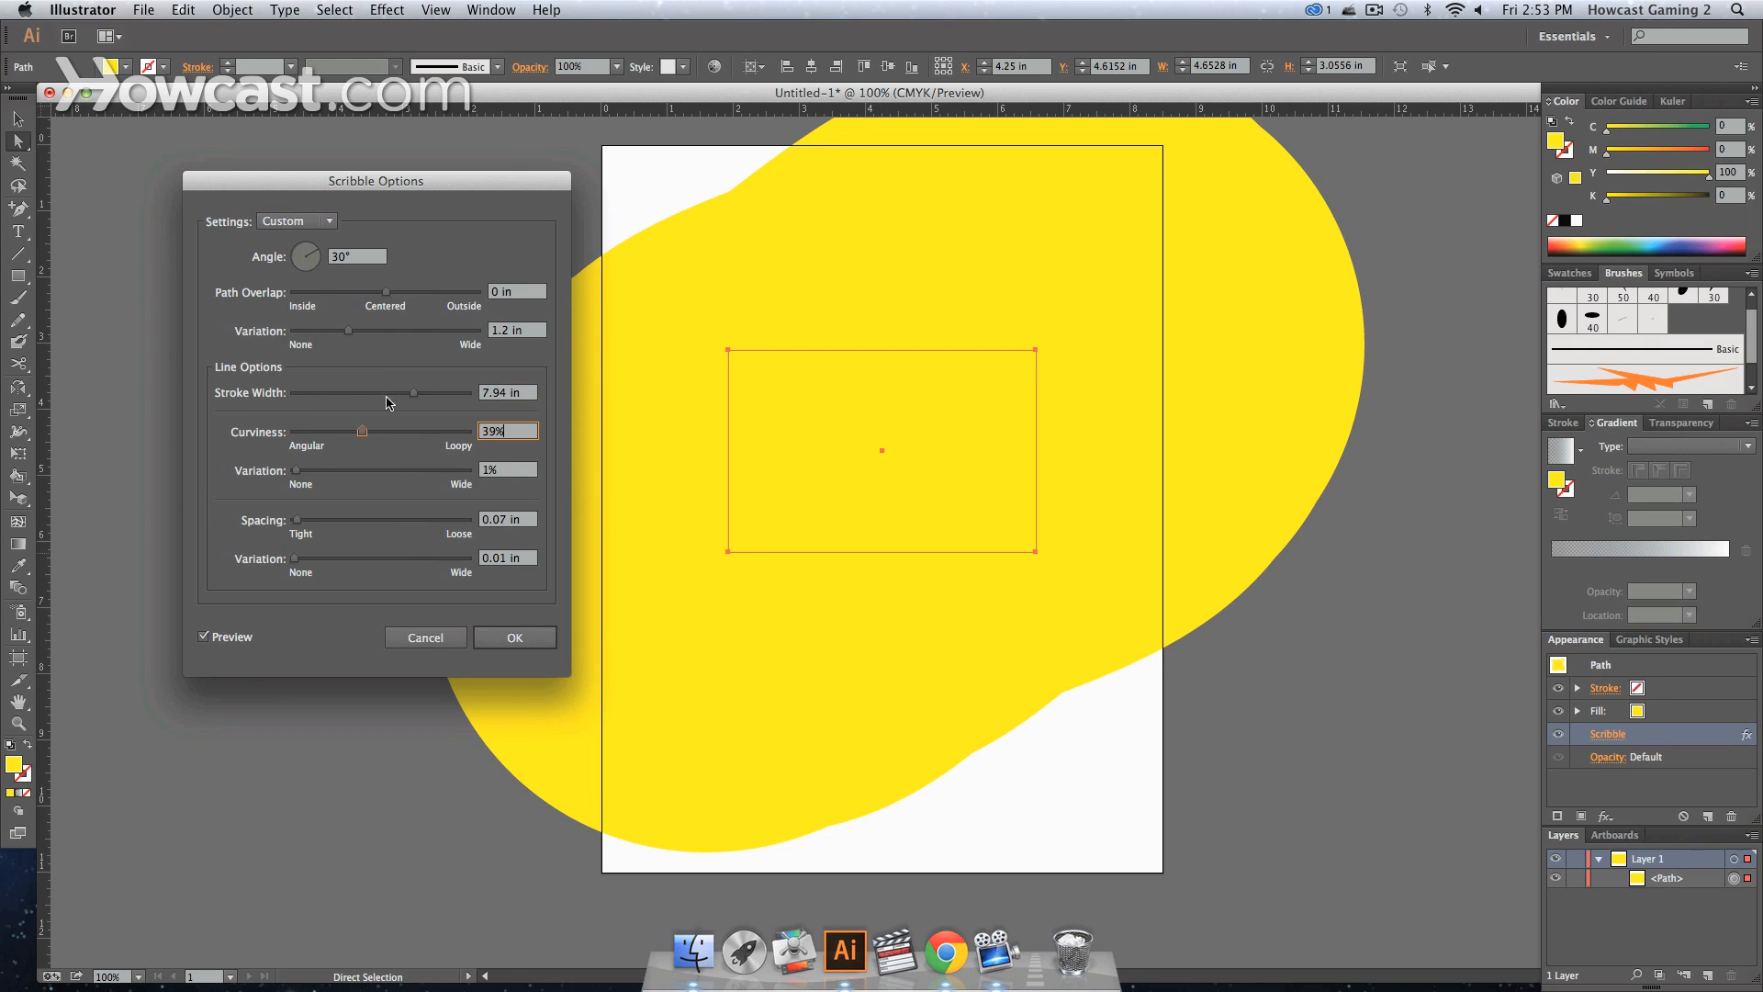
left_click_drag(415, 391, 319, 391)
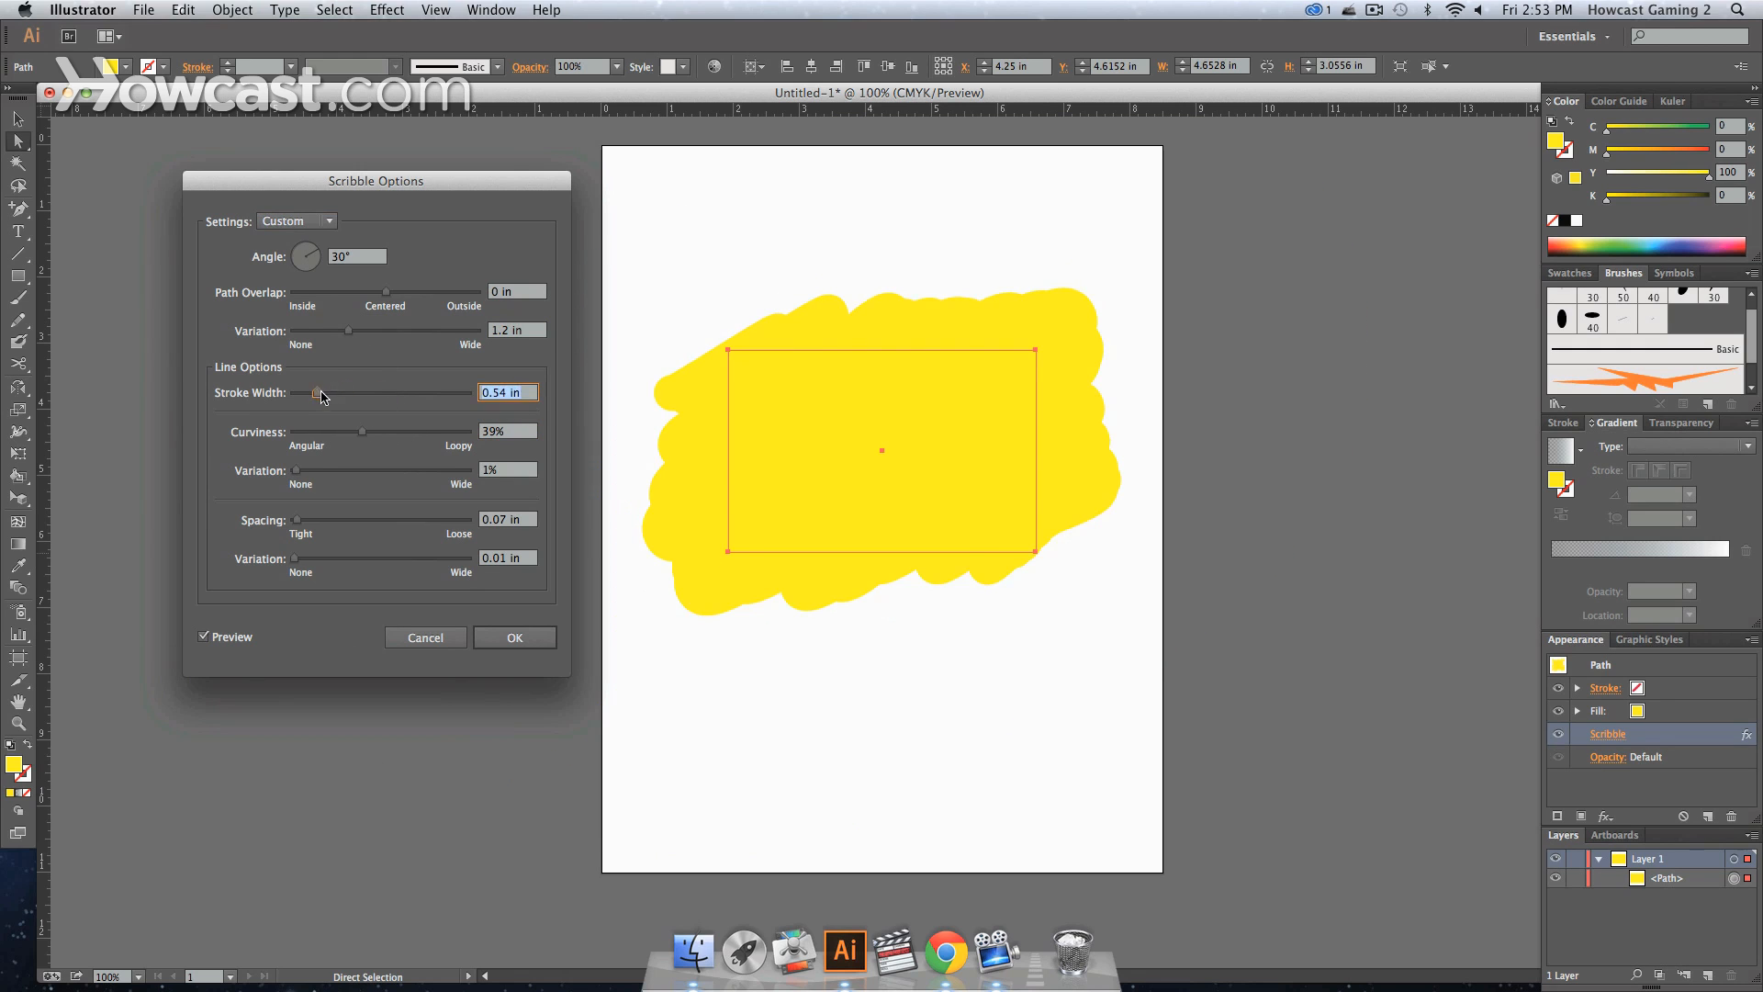